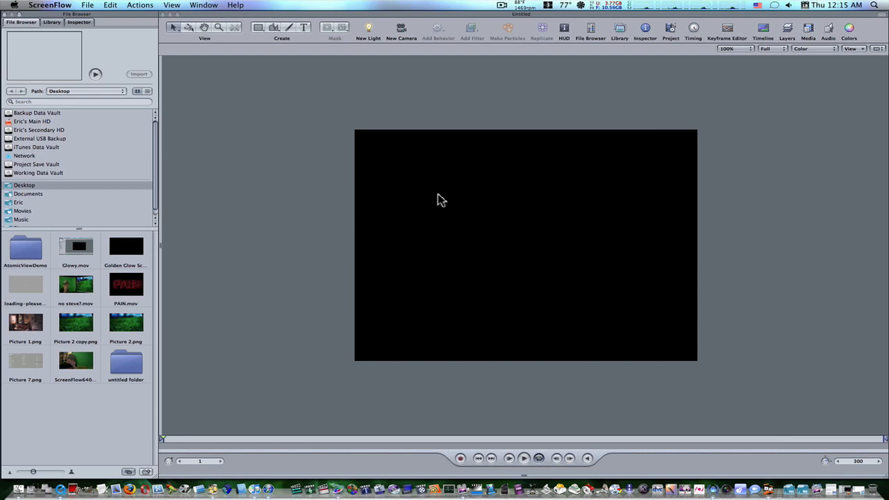
pyautogui.moveTo(359, 67)
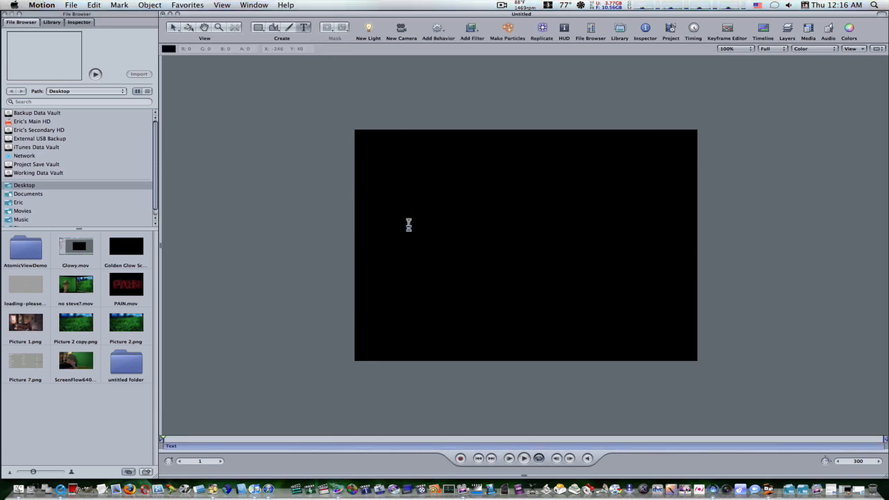
# Step: Type 'ERIC' as a text layer on the black canvas and finish editing
pyautogui.write('ER')
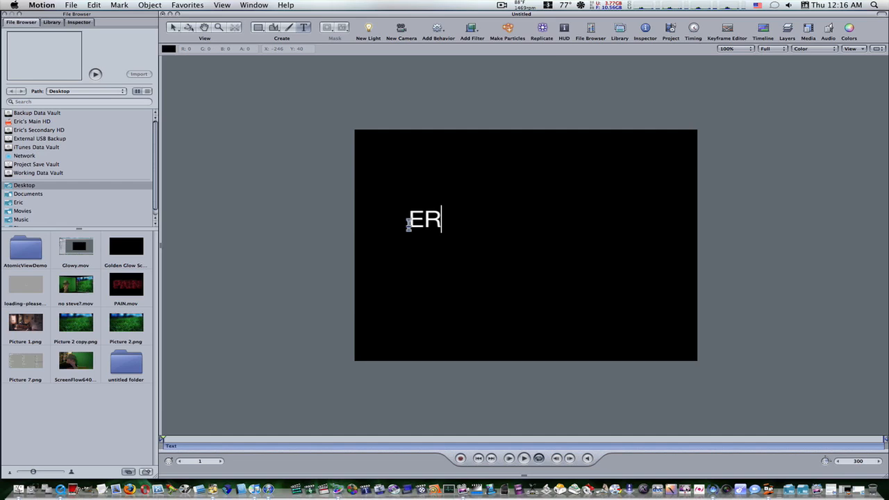
pyautogui.write('IC')
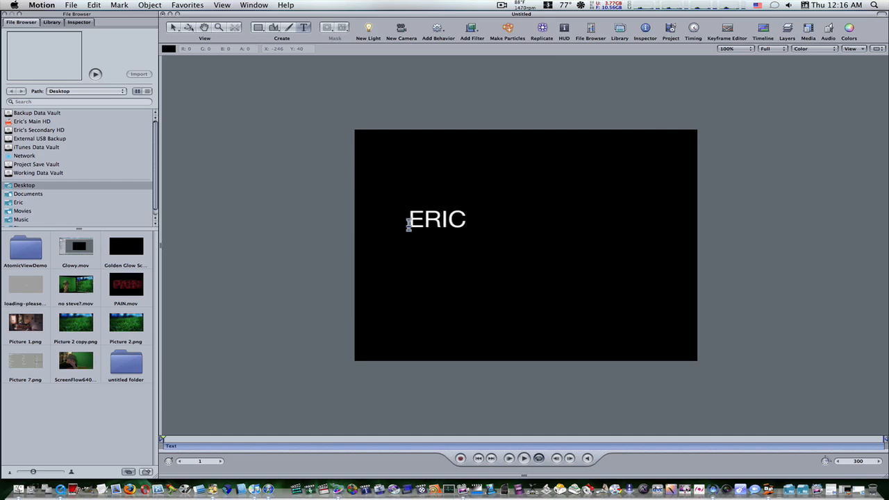
pyautogui.click(436, 219)
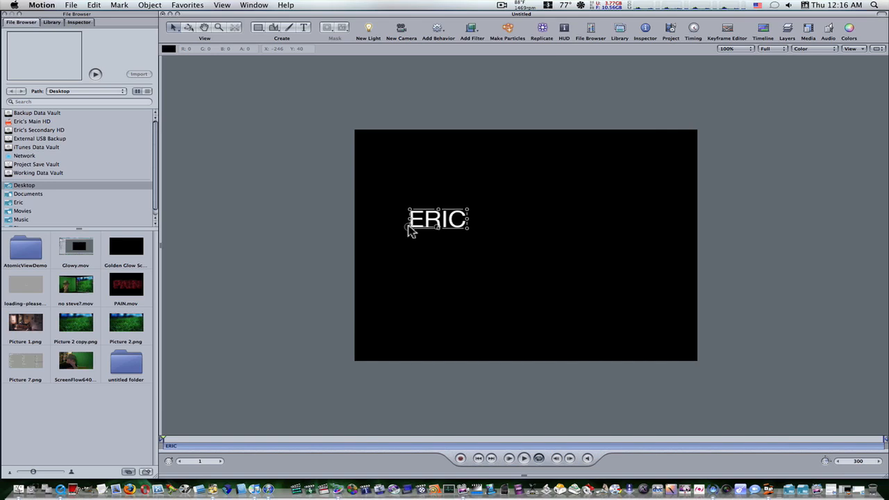
pyautogui.moveTo(452, 197)
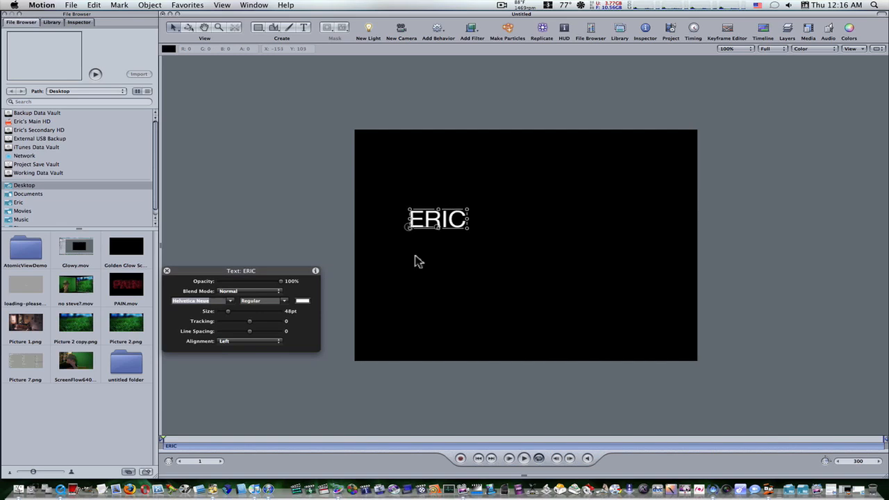
pyautogui.moveTo(218, 307)
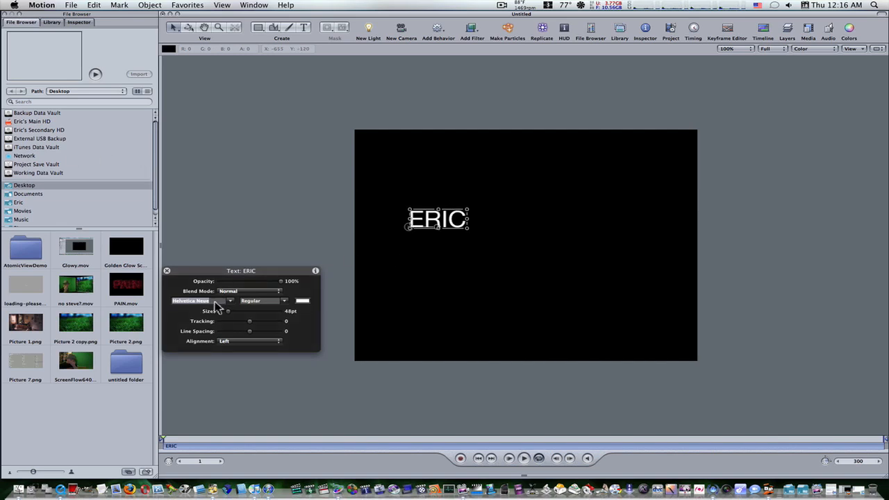
pyautogui.moveTo(241, 309)
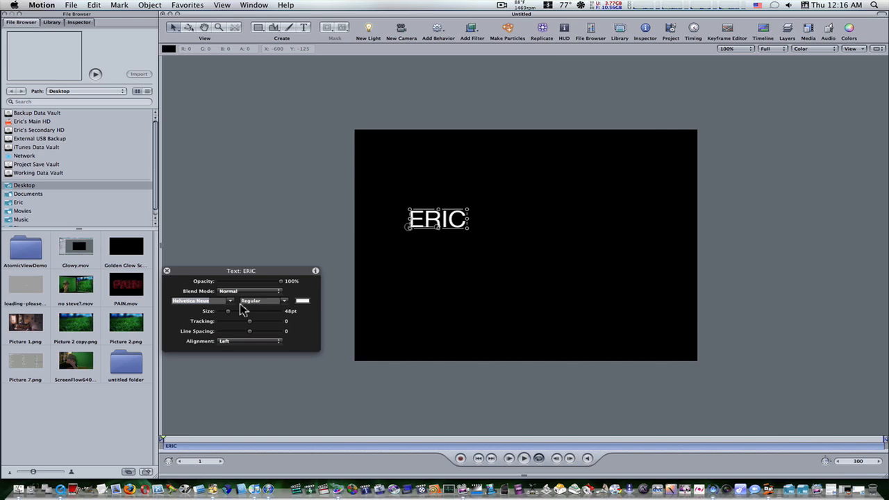
# Step: Center-align ERIC at 226 pt with tracking 10 and move it to the frame centre
pyautogui.click(249, 341)
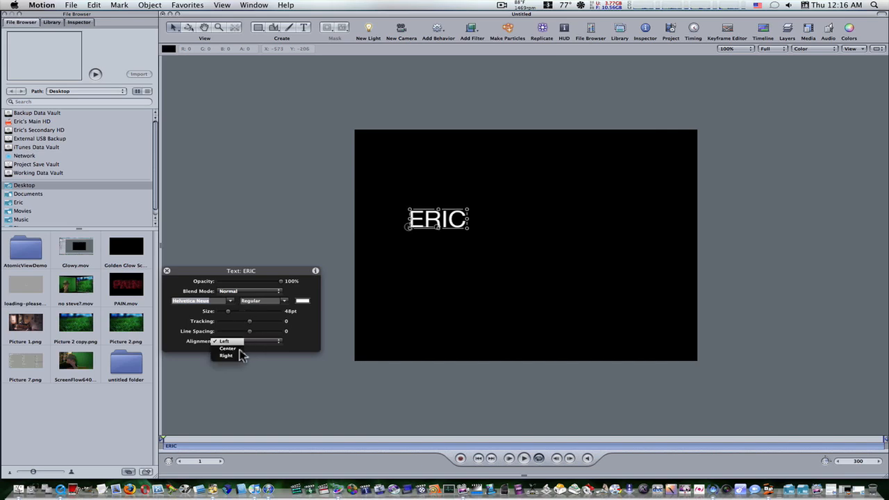
pyautogui.click(227, 348)
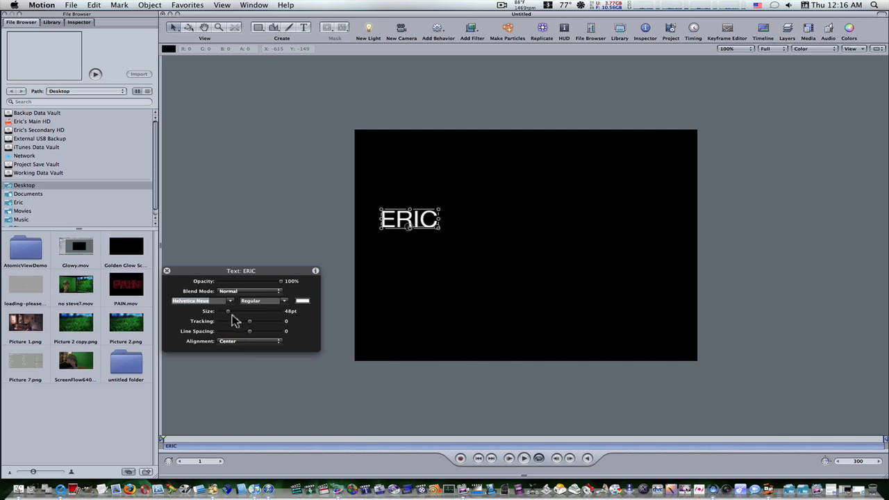
pyautogui.moveTo(227, 311); pyautogui.dragTo(250, 311)
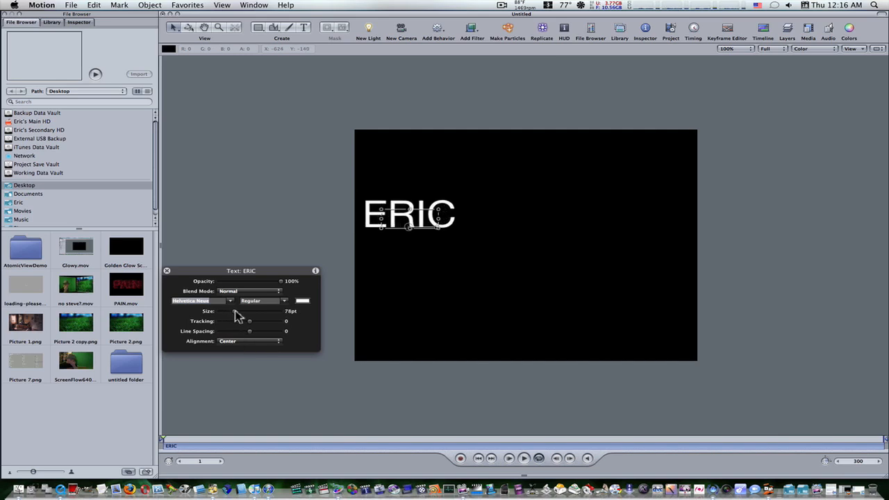
pyautogui.moveTo(249, 311); pyautogui.dragTo(251, 311)
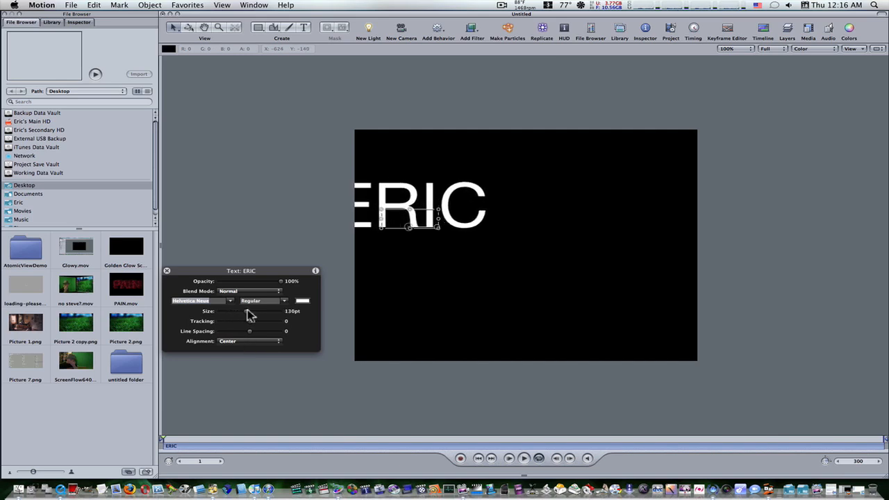
pyautogui.moveTo(248, 314); pyautogui.dragTo(263, 314)
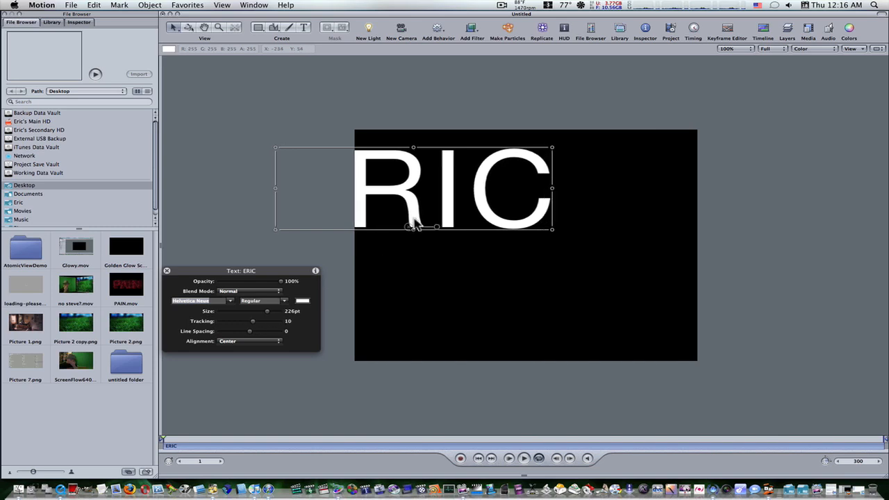
pyautogui.moveTo(414, 187); pyautogui.dragTo(475, 230)
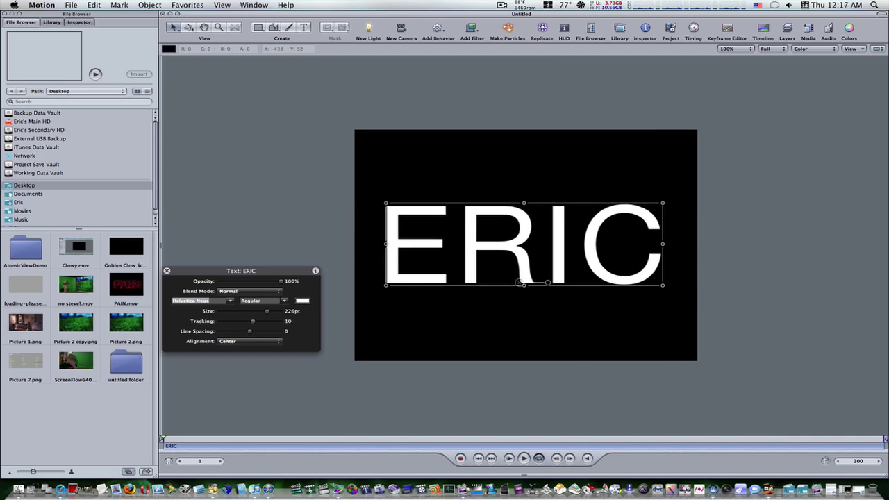
pyautogui.moveTo(211, 298)
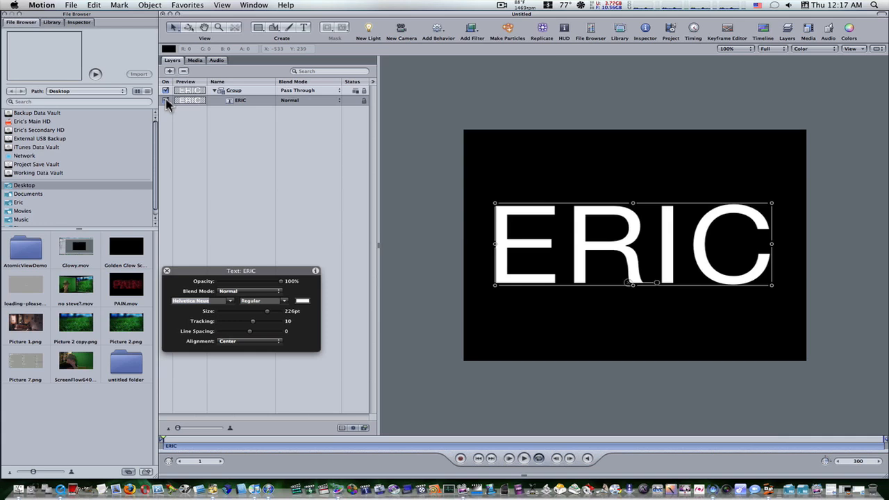
# Step: Uncheck the ERIC layer in the Layers list so the canvas shows black
pyautogui.click(166, 100)
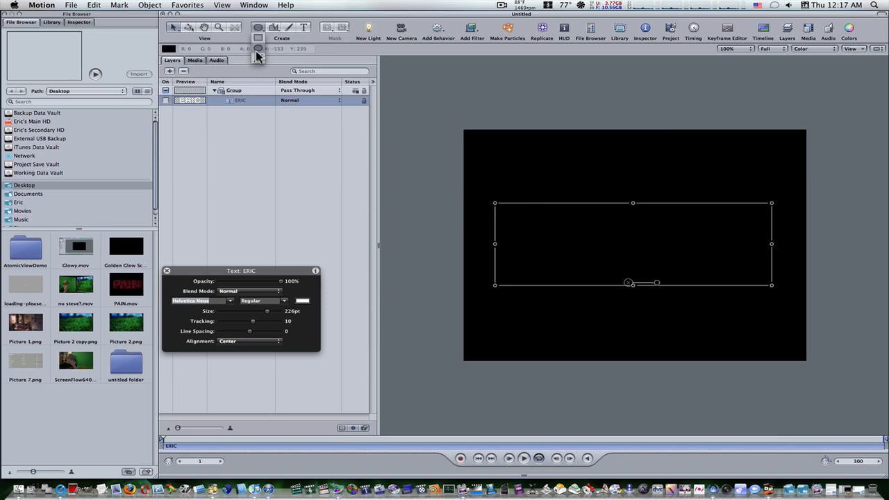
# Step: Draw a small white filled circle near the upper left of the canvas
pyautogui.click(258, 27)
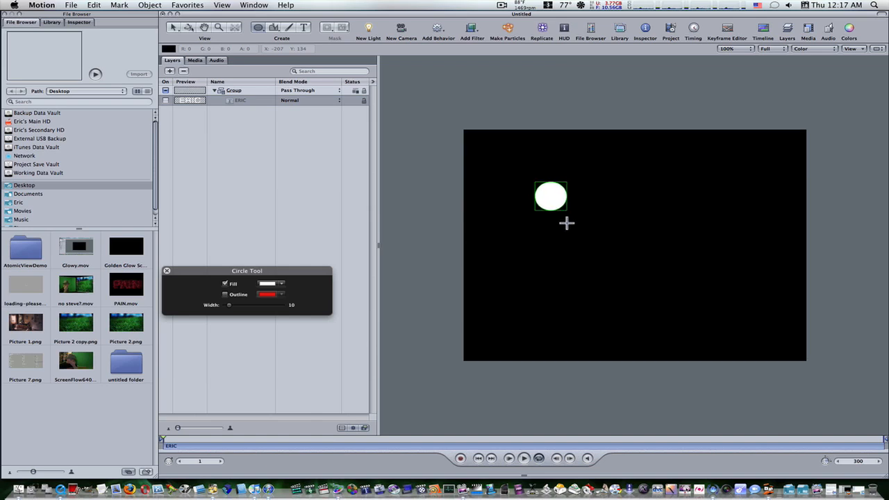
pyautogui.click(551, 197)
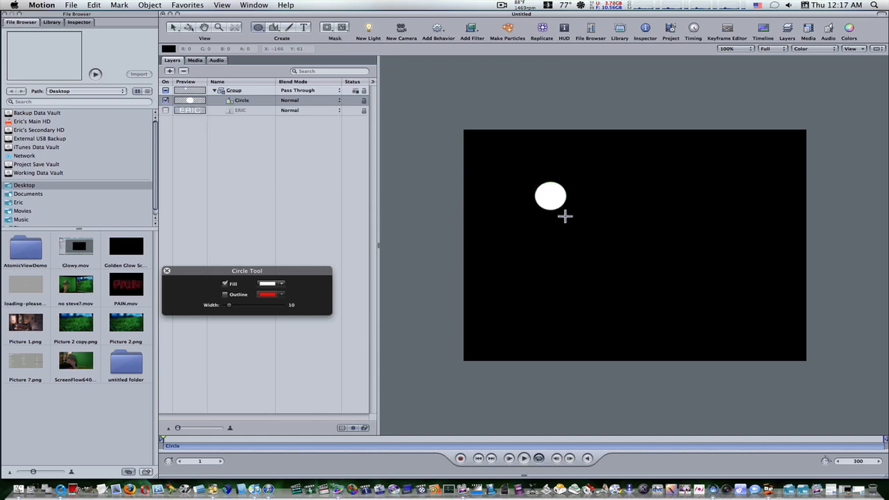
pyautogui.moveTo(565, 216)
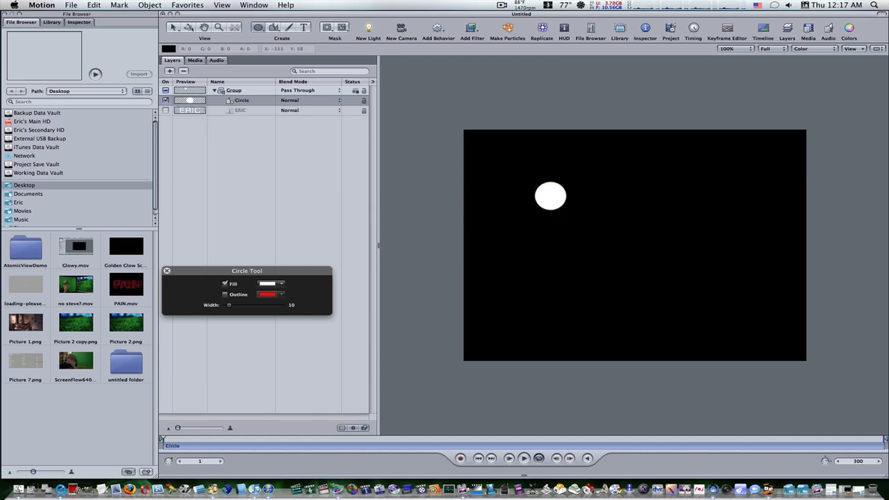
pyautogui.moveTo(504, 305)
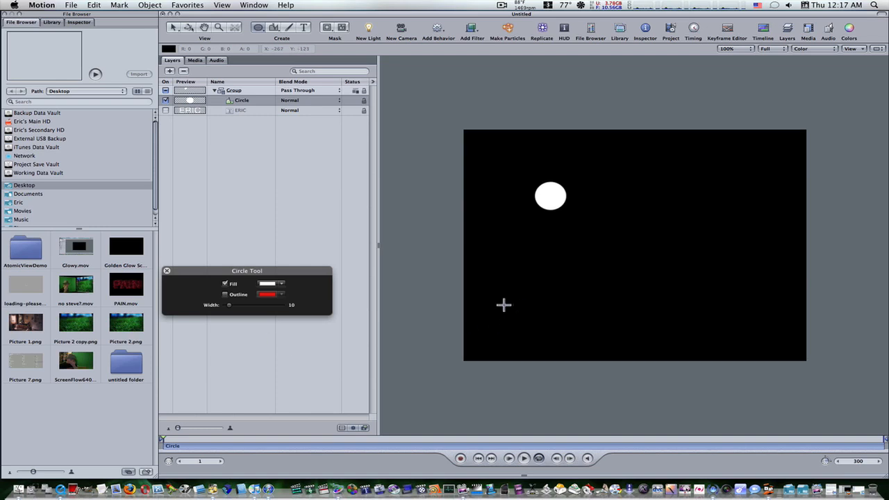
pyautogui.click(550, 195)
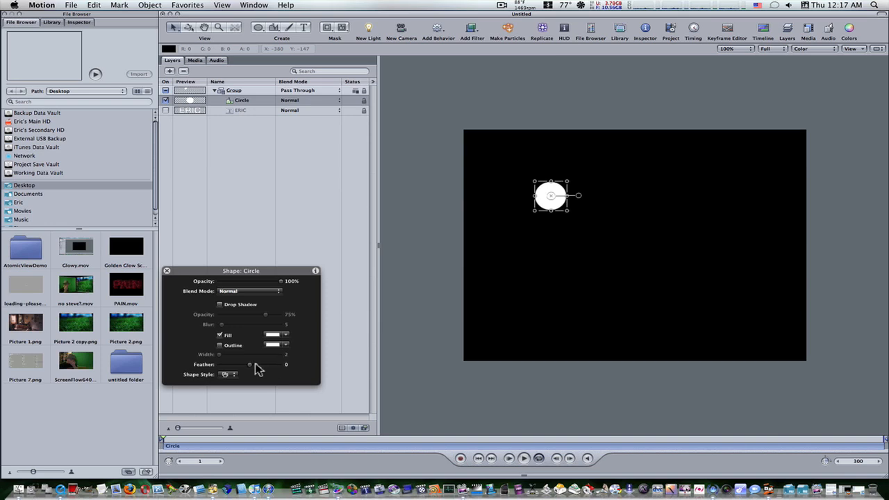
# Step: Set the circle's Feather to -20 to make a soft glowing dot
pyautogui.moveTo(249, 365); pyautogui.dragTo(230, 365)
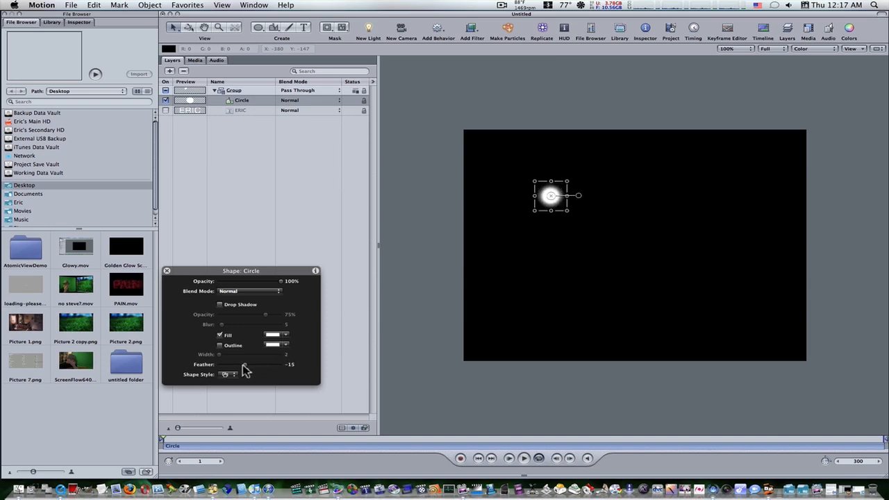
pyautogui.moveTo(244, 365); pyautogui.dragTo(242, 365)
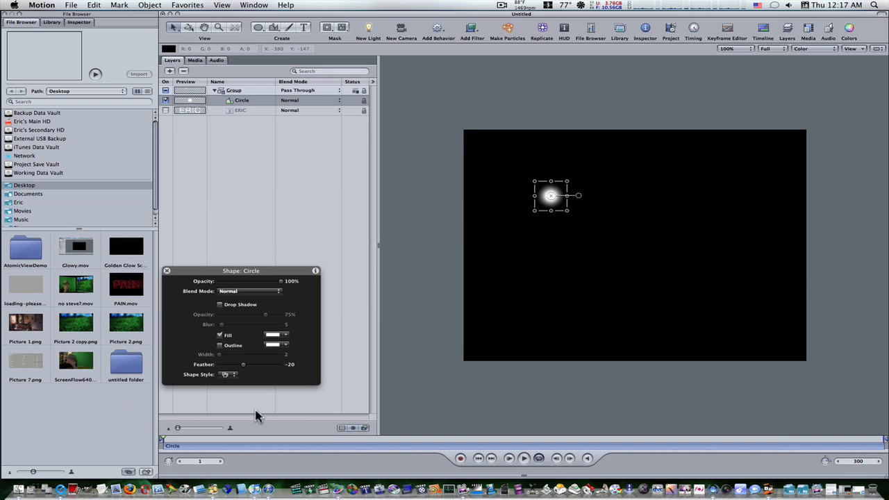
pyautogui.moveTo(280, 404)
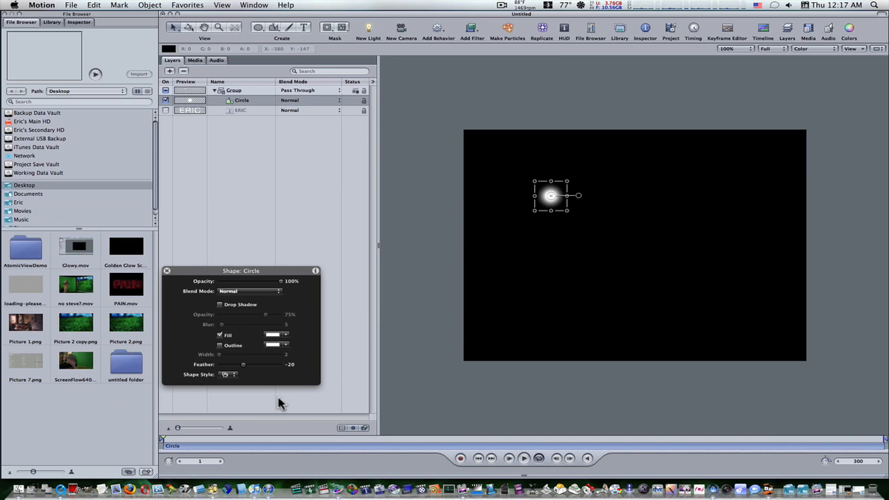
pyautogui.moveTo(337, 361)
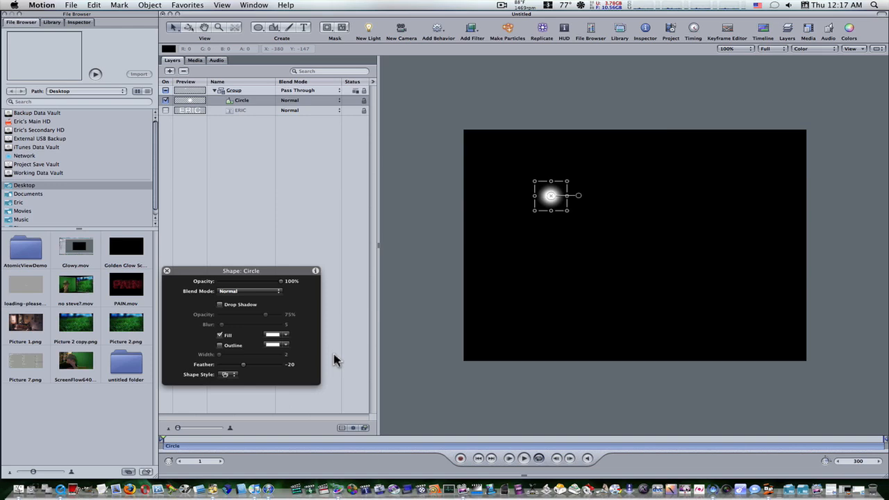
pyautogui.moveTo(184, 133)
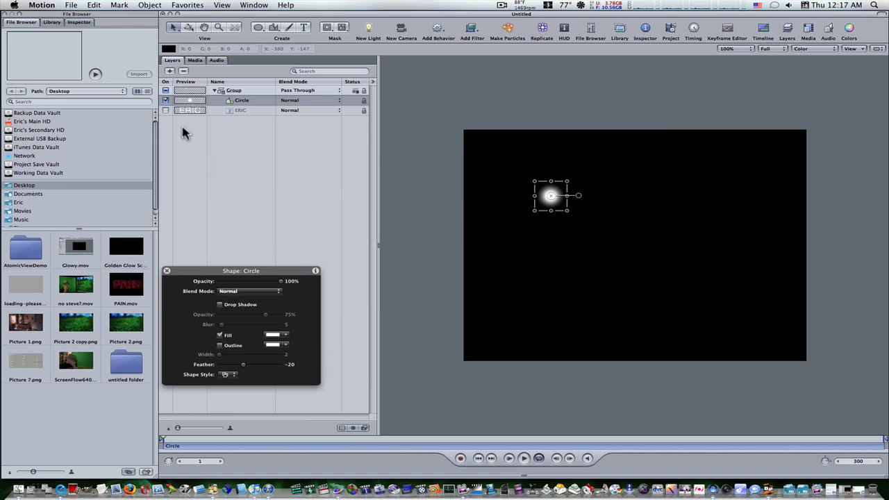
pyautogui.moveTo(466, 36)
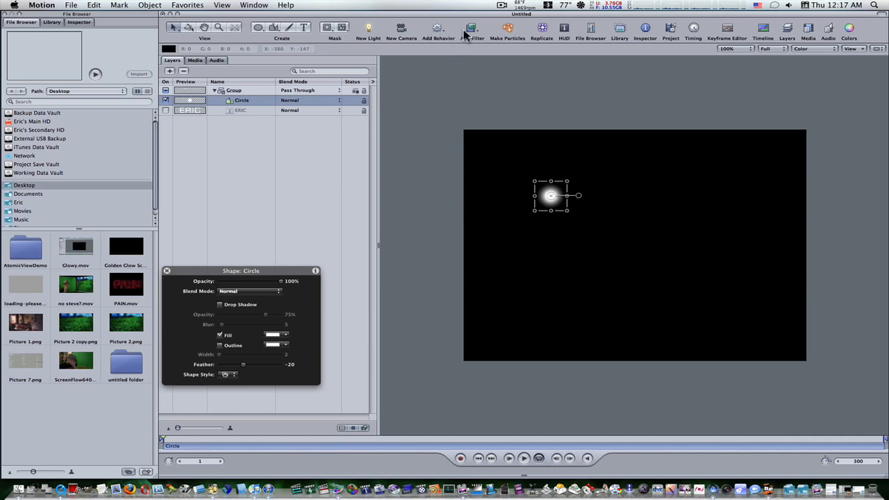
# Step: Replicate the Circle layer into a 5-by-5 grid of glowing dots
pyautogui.click(541, 28)
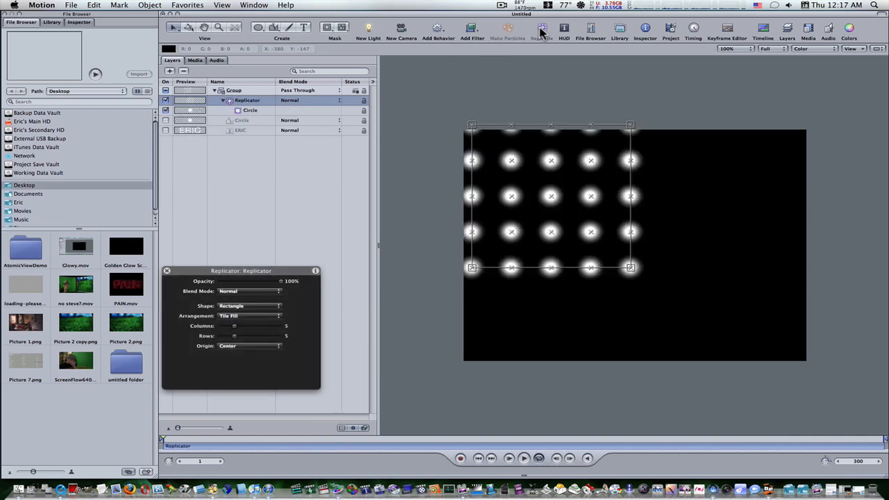
pyautogui.moveTo(554, 233)
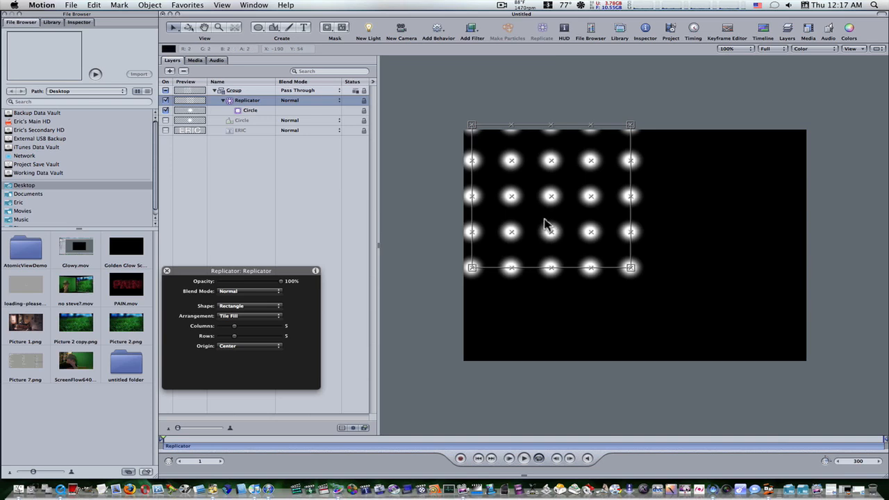
pyautogui.moveTo(569, 289)
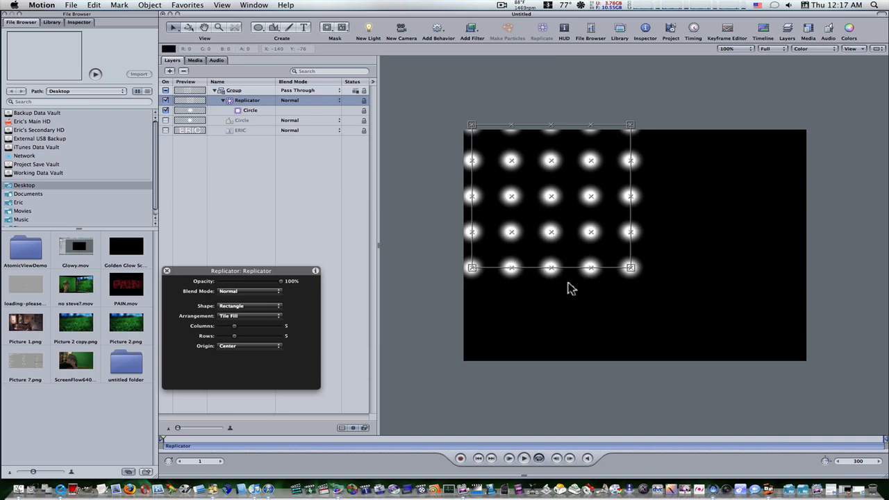
pyautogui.moveTo(570, 270)
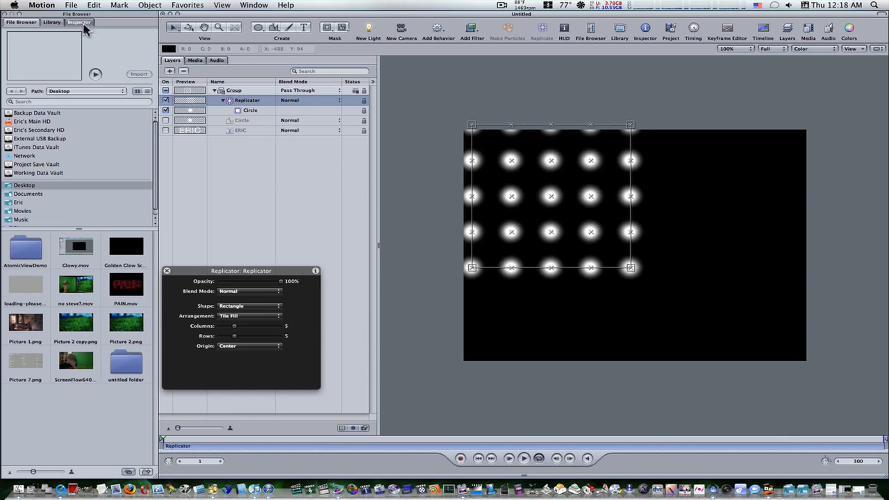
# Step: Set the replicator Shape to Image, using the ERIC layer as Image Source
pyautogui.click(78, 22)
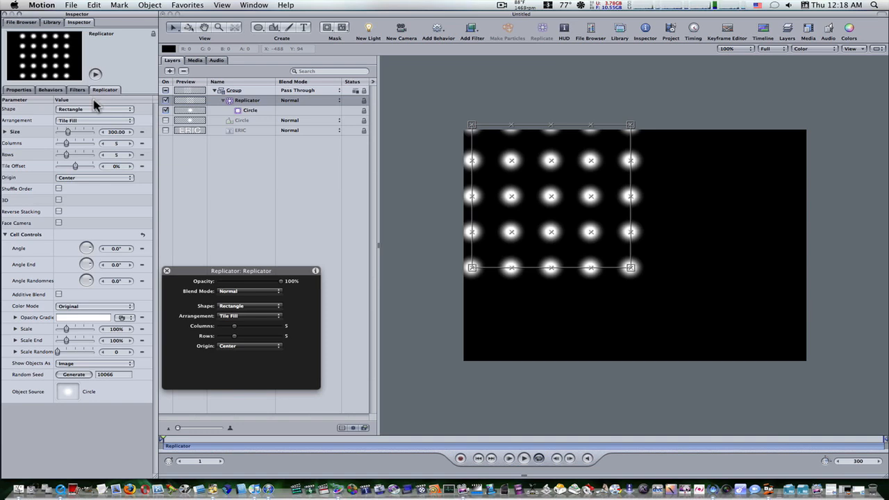
pyautogui.click(94, 109)
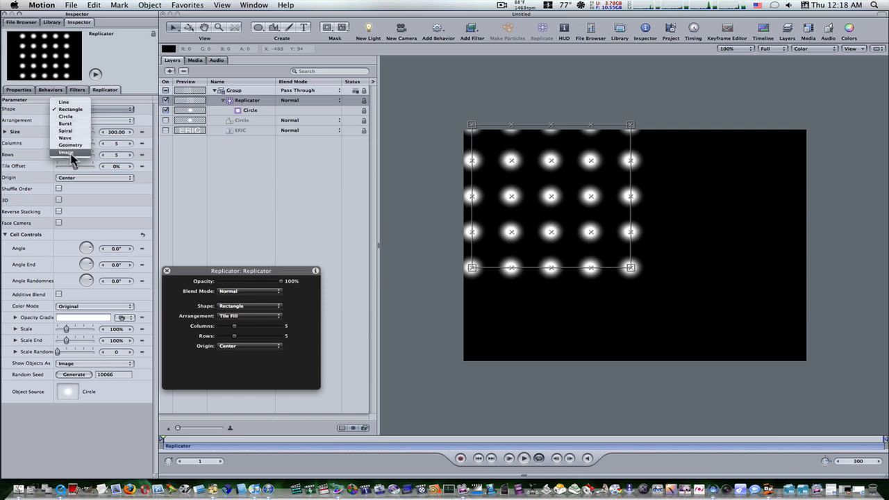
pyautogui.click(65, 152)
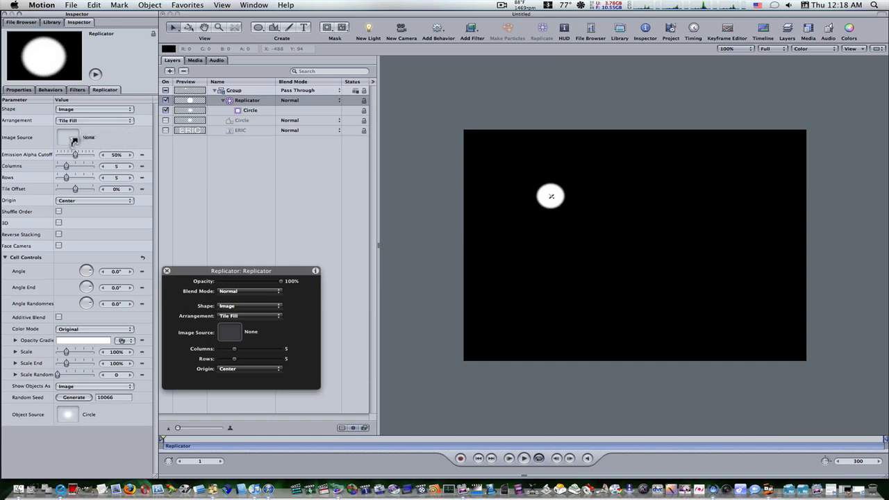
pyautogui.click(67, 137)
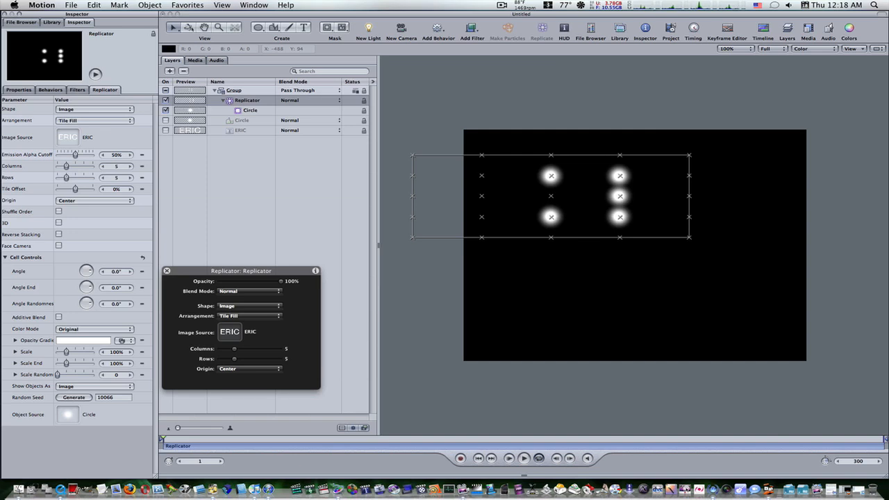
pyautogui.moveTo(87, 149)
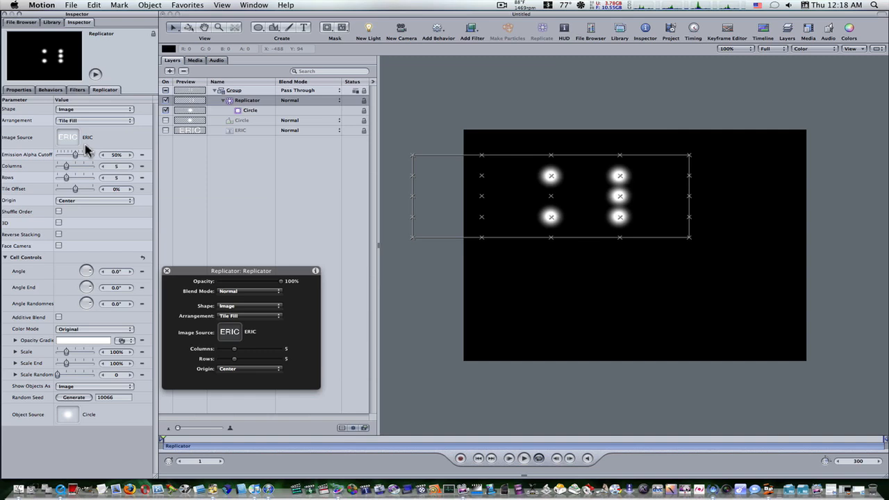
# Step: Set Arrangement to Random Fill and raise Points to about 750
pyautogui.click(94, 120)
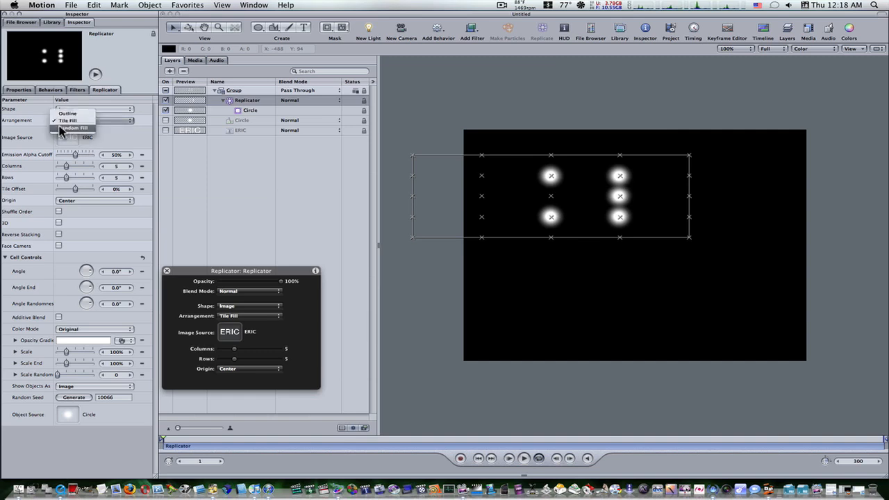
pyautogui.click(74, 127)
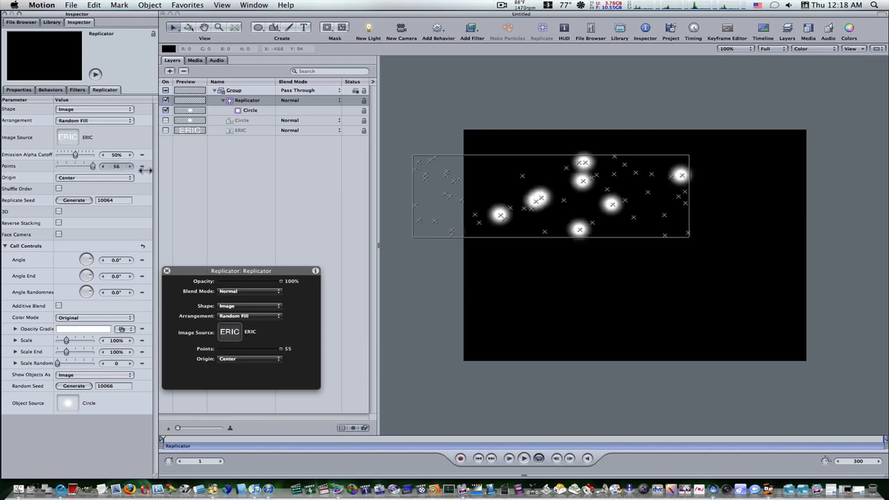
pyautogui.moveTo(95, 166); pyautogui.dragTo(129, 166)
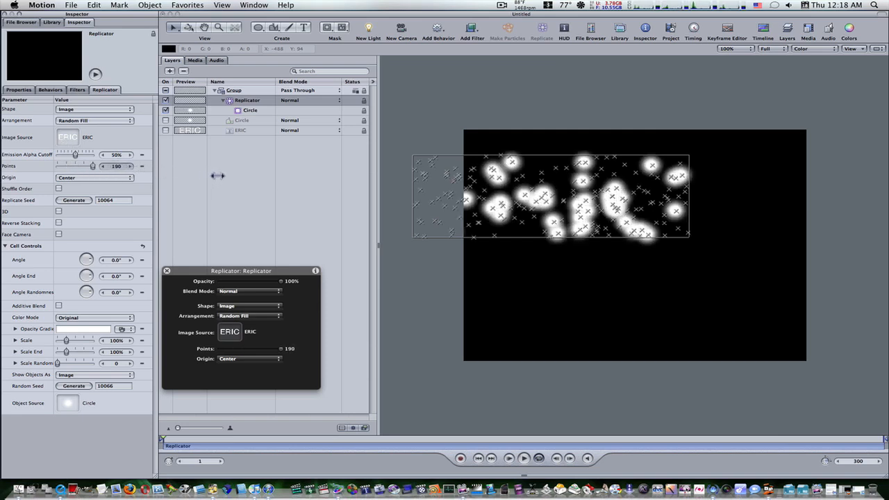
pyautogui.moveTo(93, 166); pyautogui.dragTo(128, 166)
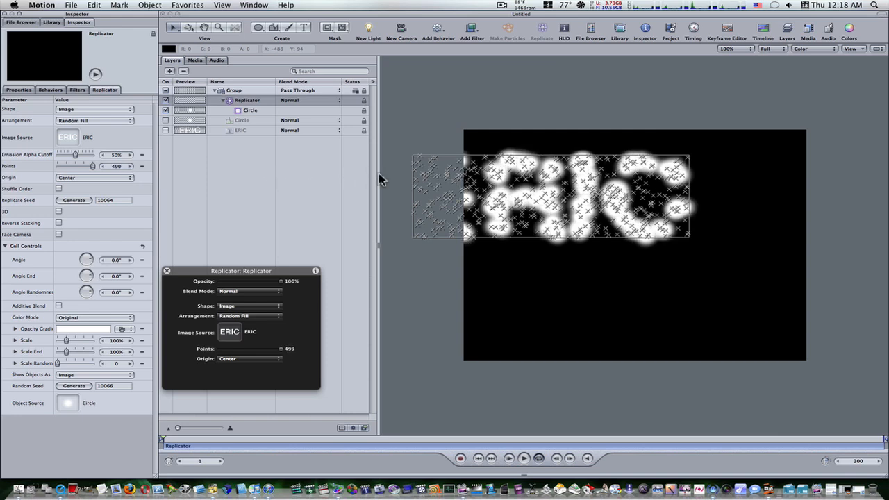
pyautogui.moveTo(93, 166); pyautogui.dragTo(118, 166)
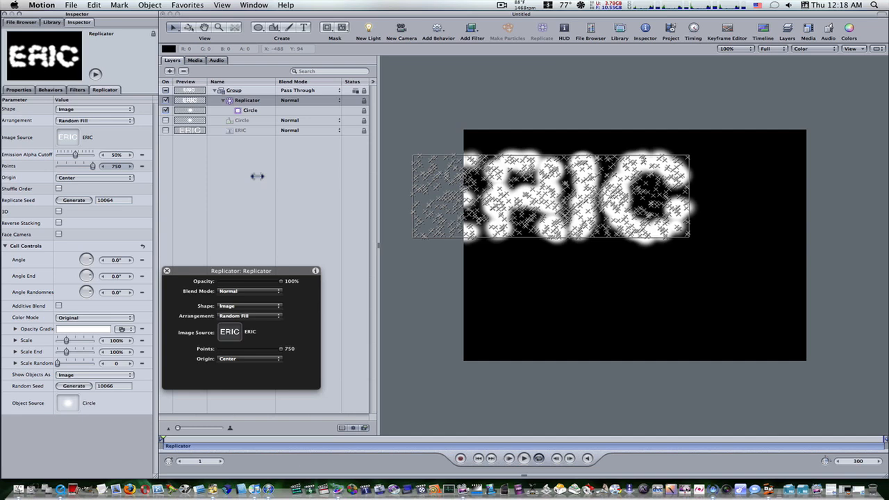
pyautogui.moveTo(94, 166); pyautogui.dragTo(98, 166)
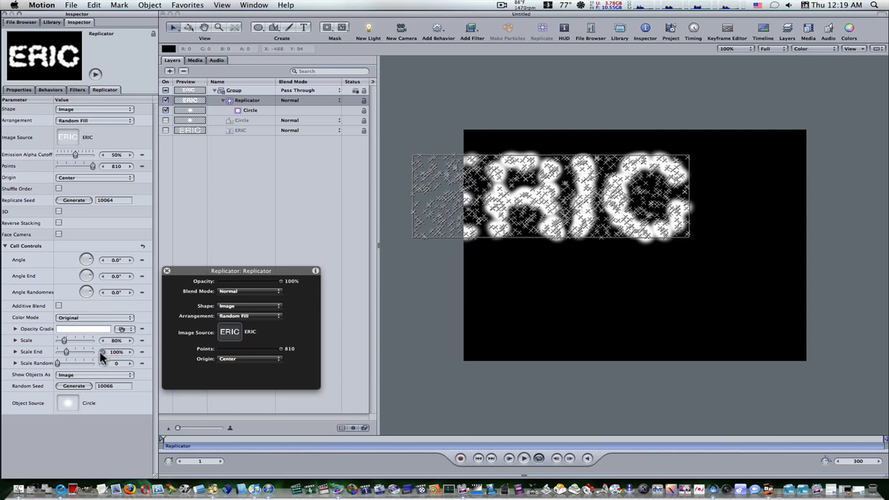
# Step: Set replicator Scale Randomness to 20 and Emission Alpha Cutoff to 1%
pyautogui.tripleClick(116, 363)
pyautogui.write('20')
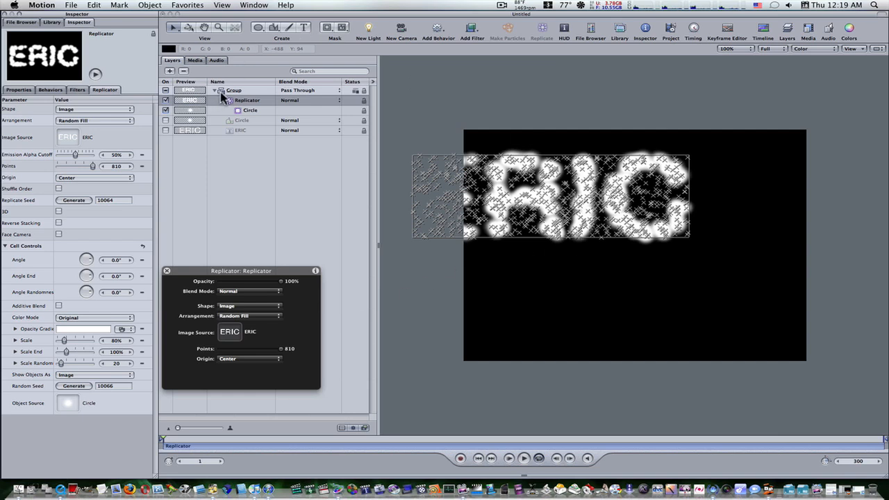
pyautogui.click(233, 91)
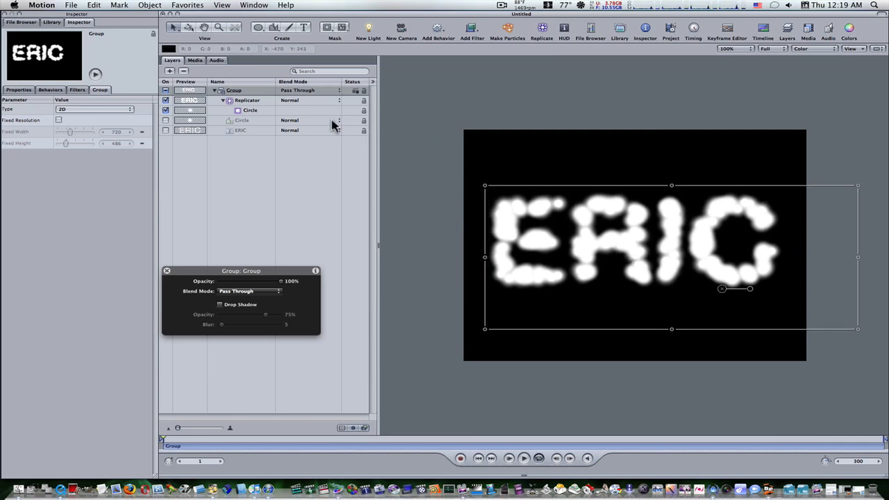
pyautogui.click(247, 100)
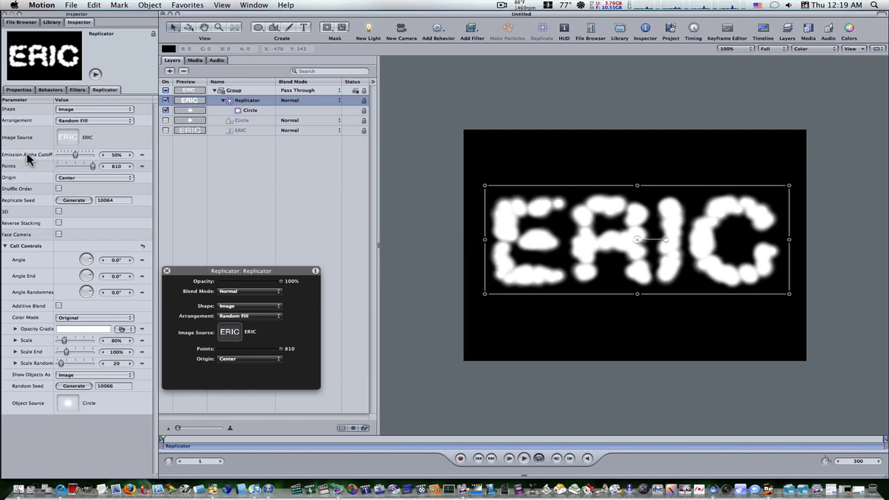
pyautogui.tripleClick(116, 154)
pyautogui.write('1')
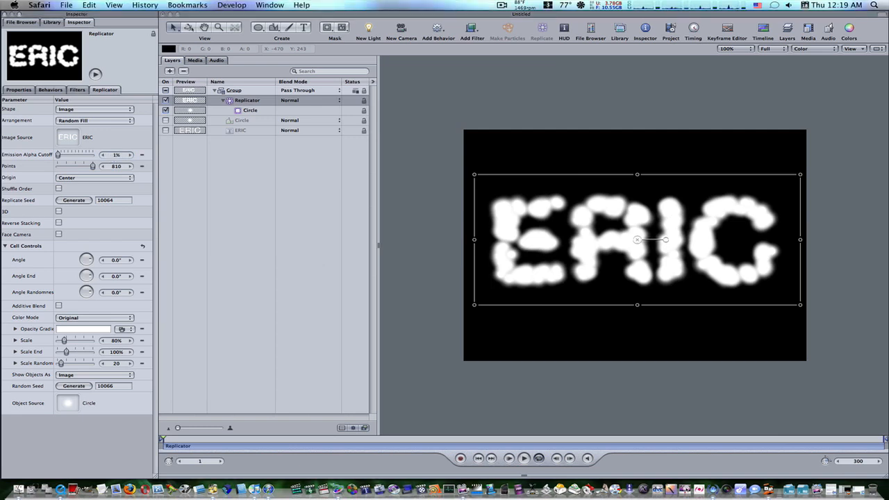
pyautogui.moveTo(197, 338)
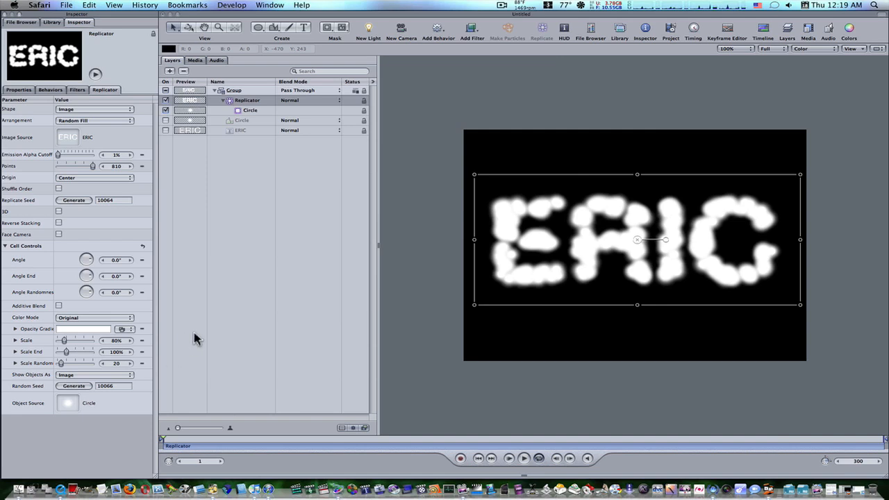
pyautogui.moveTo(194, 339)
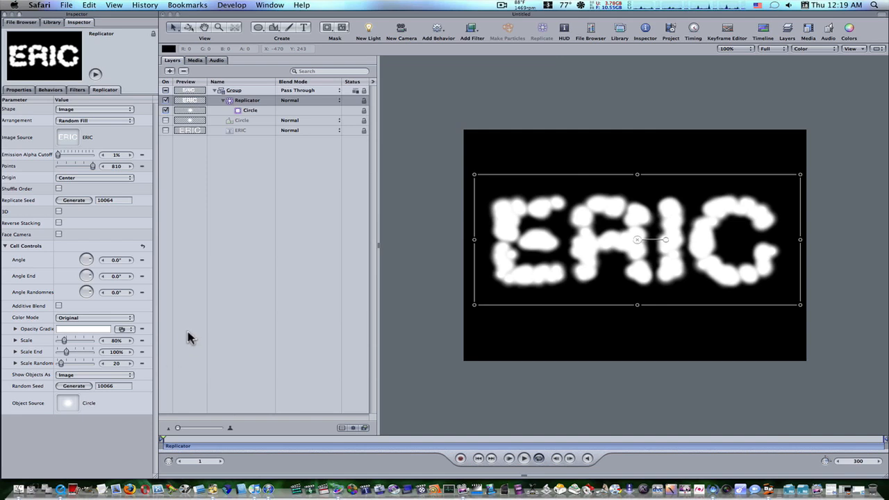
pyautogui.moveTo(212, 90)
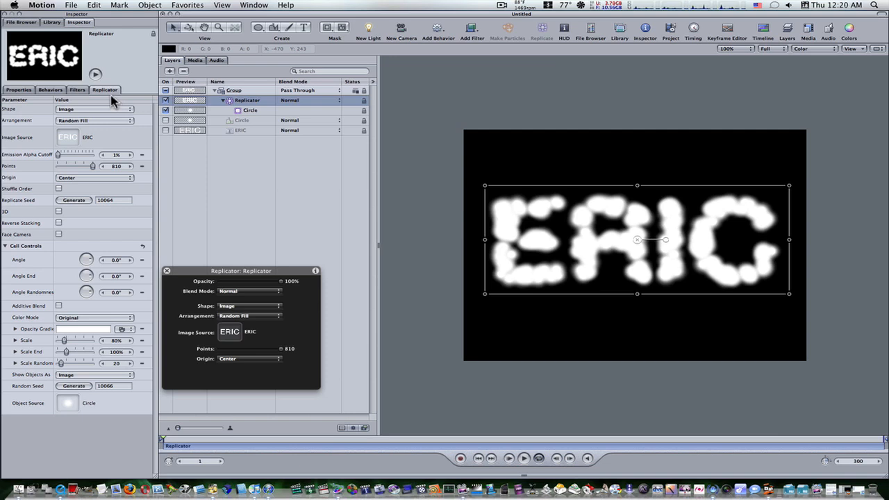
# Step: Colour the dots from a dark blood-red Color Range and select the Group layer
pyautogui.click(94, 318)
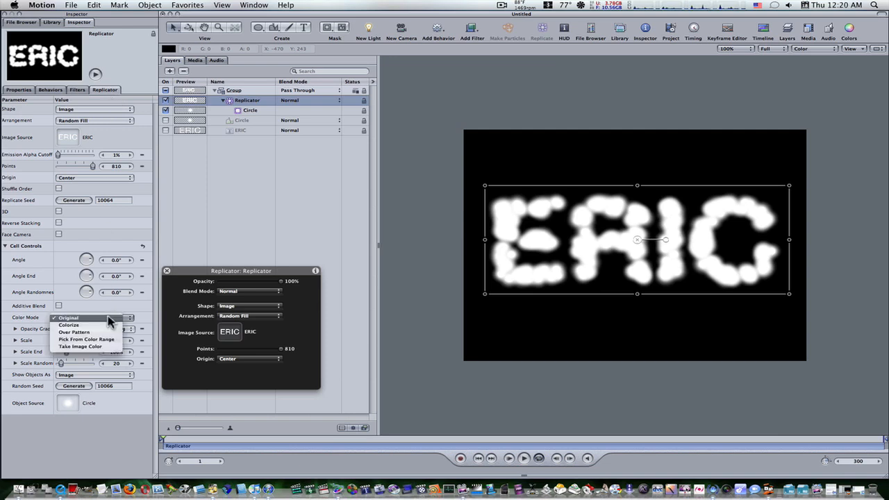
pyautogui.click(86, 339)
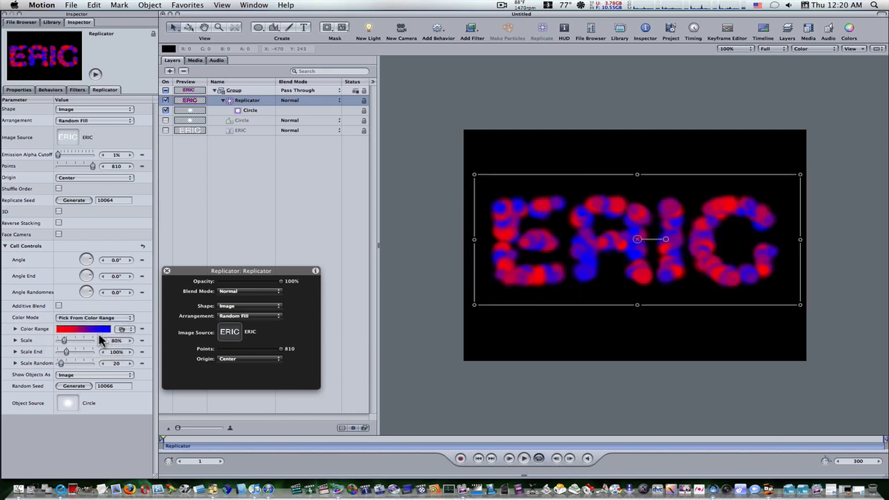
pyautogui.moveTo(104, 334)
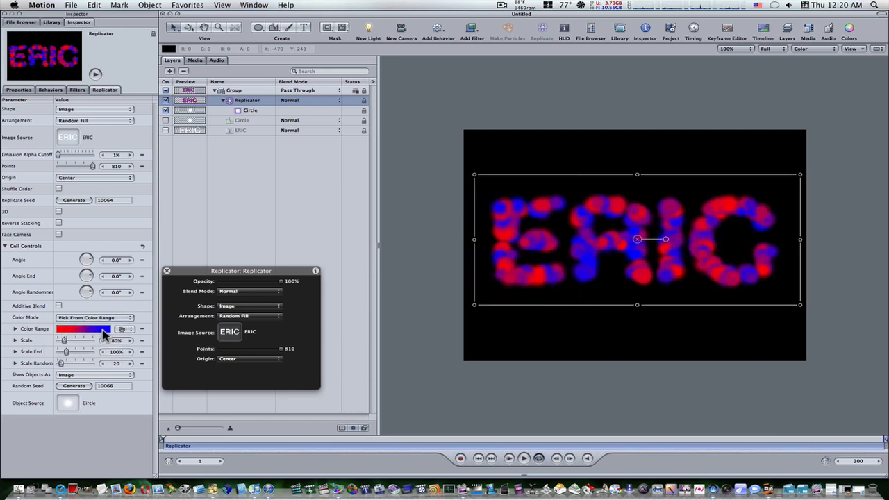
pyautogui.moveTo(104, 334); pyautogui.dragTo(75, 334)
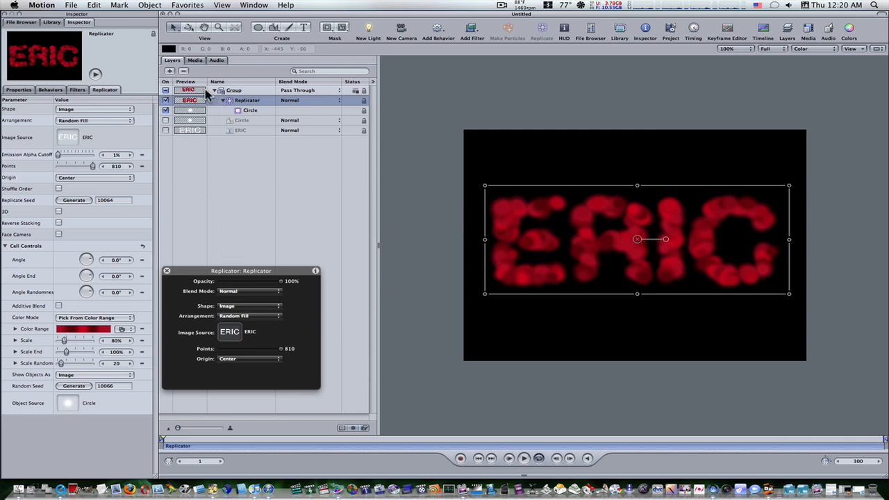
pyautogui.click(234, 90)
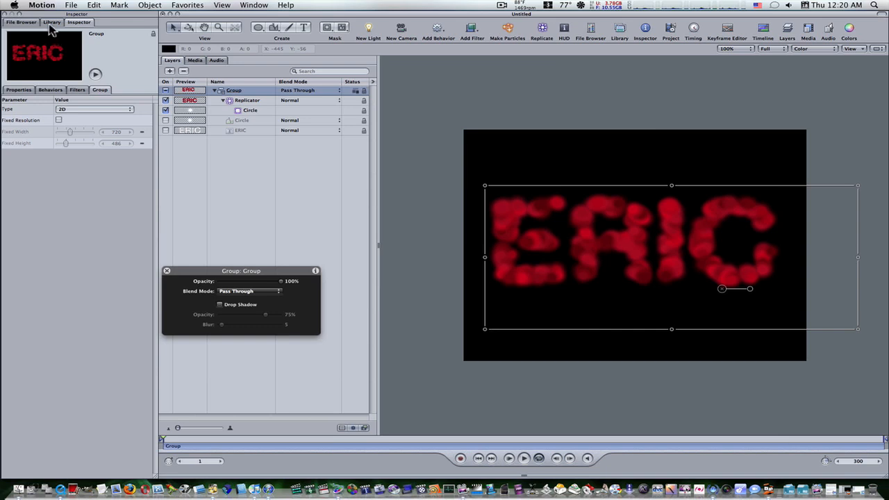
# Step: Apply the Stylize > Extrude filter from the Library to the ERIC group
pyautogui.click(51, 22)
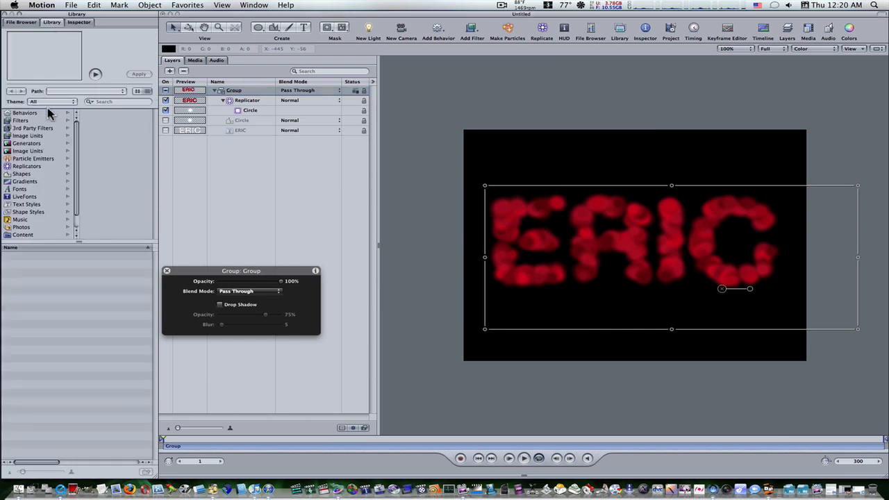
pyautogui.click(20, 120)
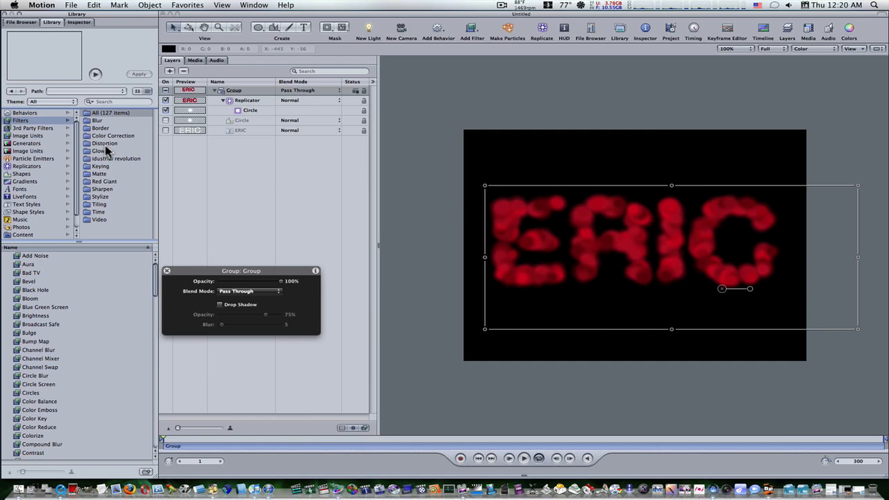
pyautogui.click(99, 197)
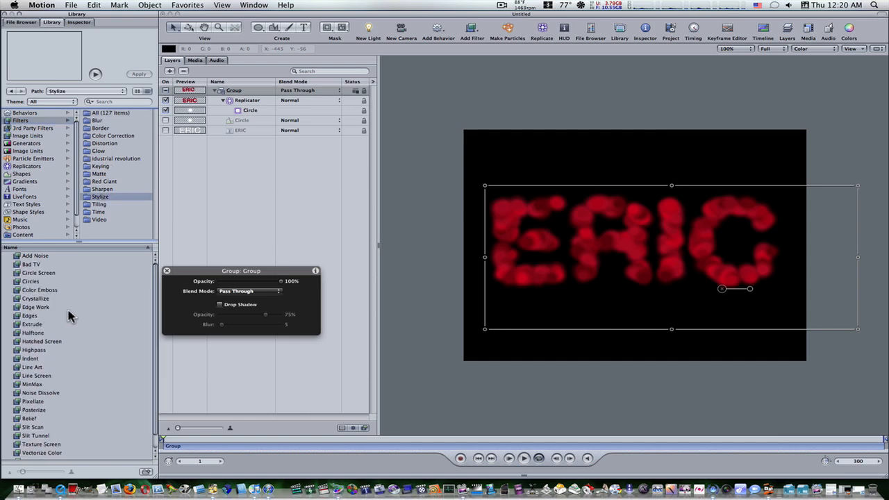
pyautogui.click(32, 324)
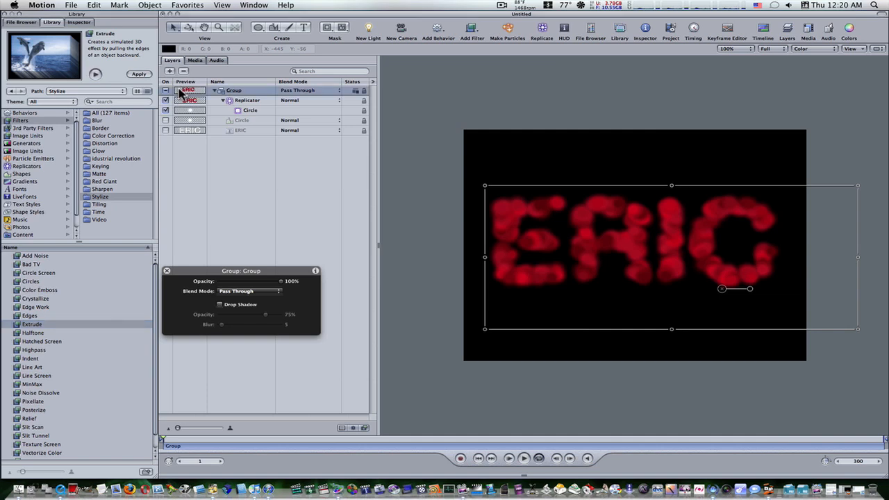
pyautogui.click(139, 75)
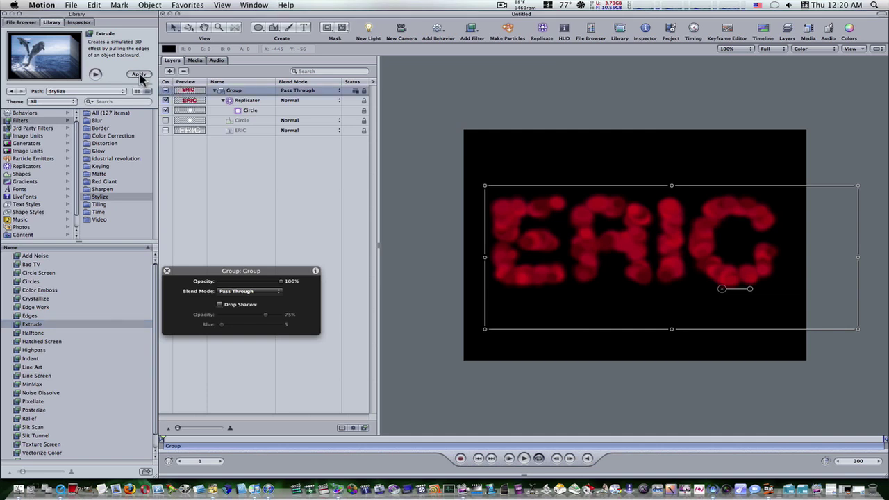
pyautogui.click(139, 75)
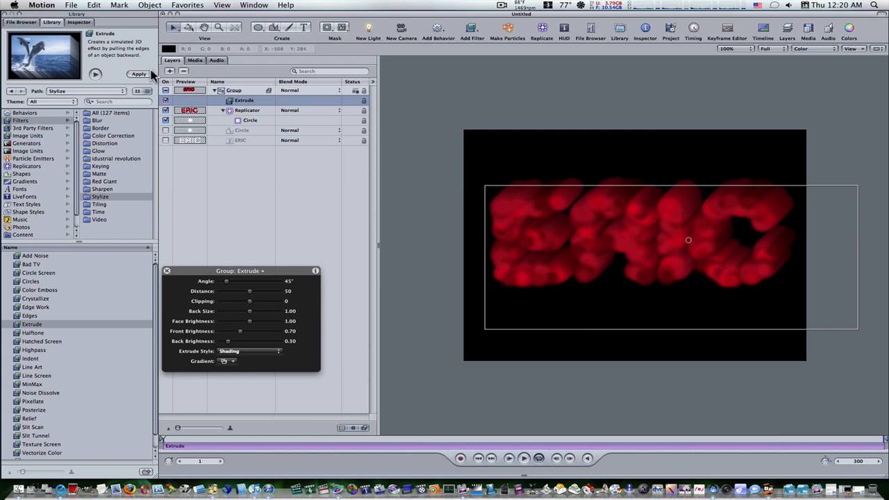
# Step: Lower the Extrude distance to 14 in the Inspector
pyautogui.click(79, 21)
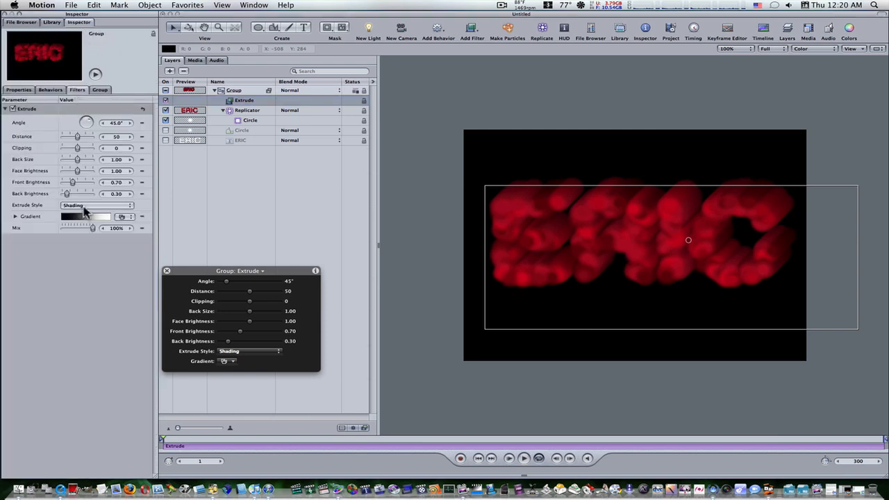
pyautogui.moveTo(76, 170)
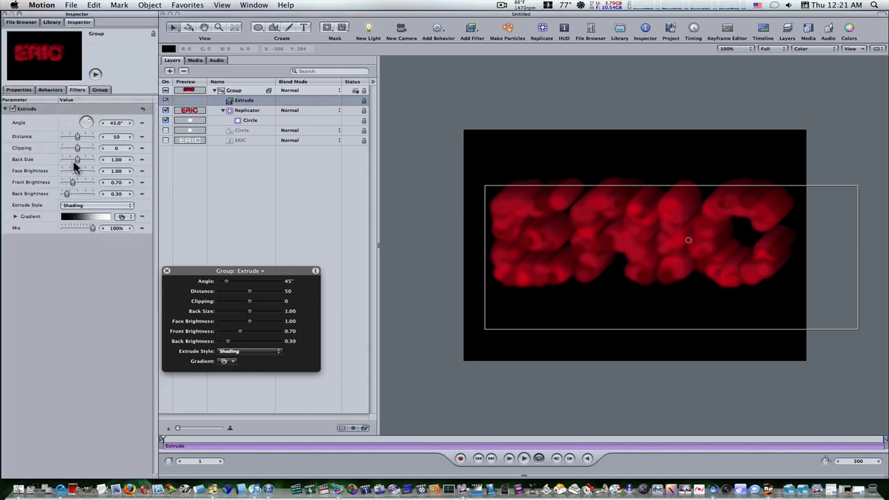
pyautogui.doubleClick(116, 136)
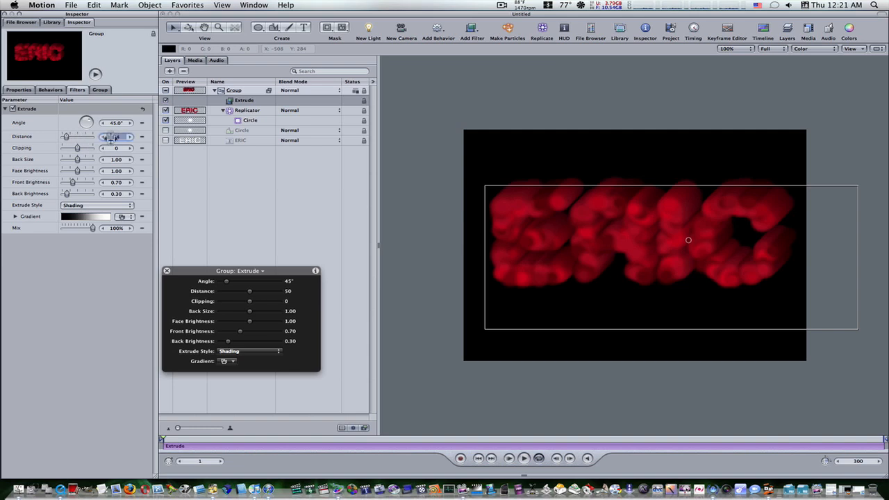
pyautogui.moveTo(111, 137); pyautogui.dragTo(91, 137)
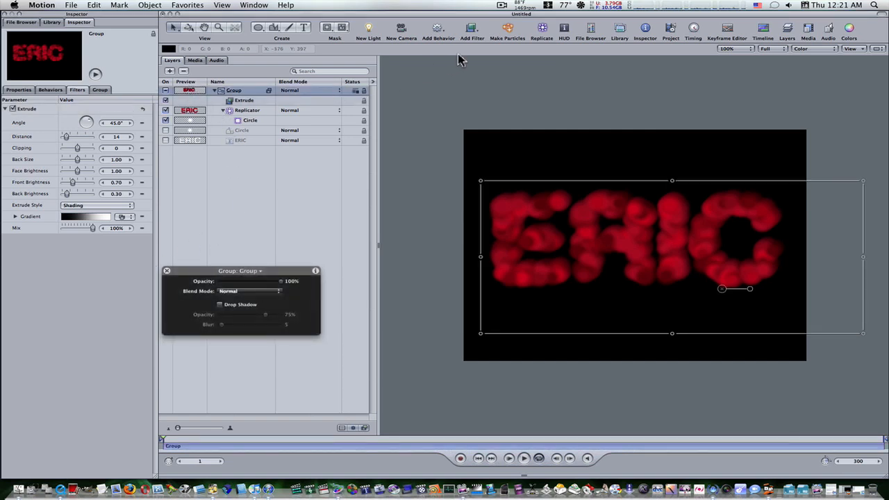
# Step: Add a Stylize > Indent filter and set brightness 0.40 and ambient 0.30
pyautogui.click(472, 28)
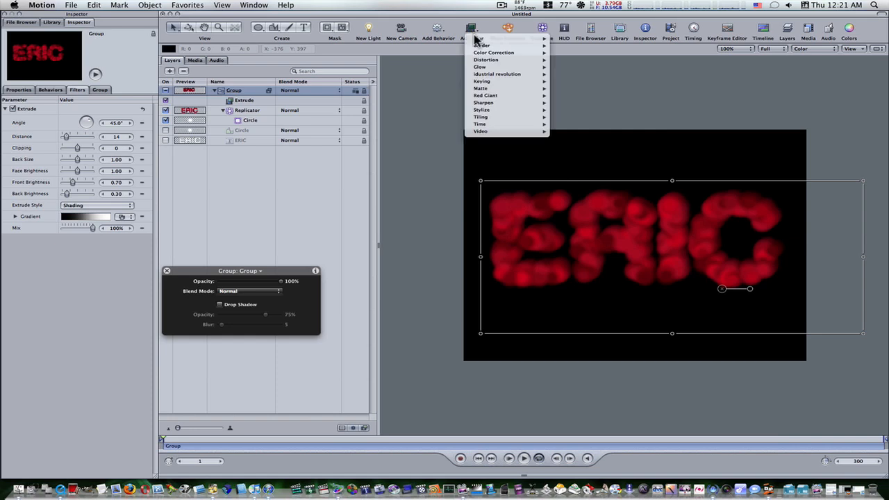
pyautogui.moveTo(482, 110)
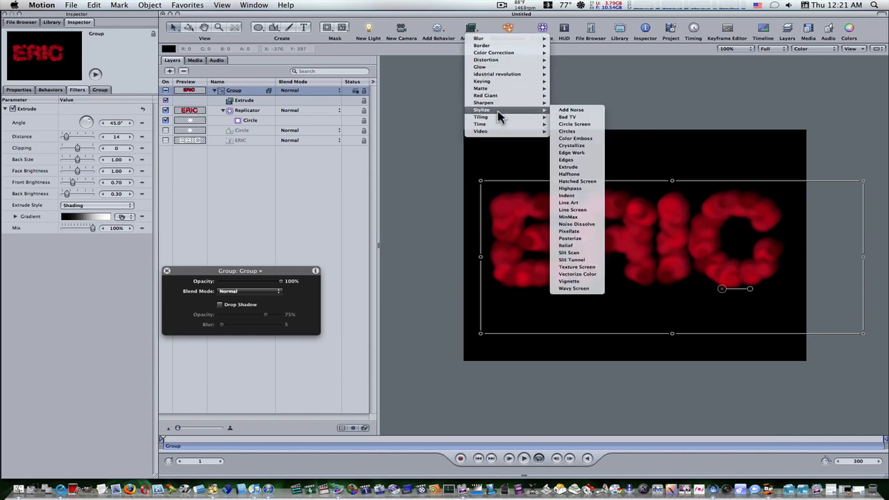
pyautogui.moveTo(582, 158)
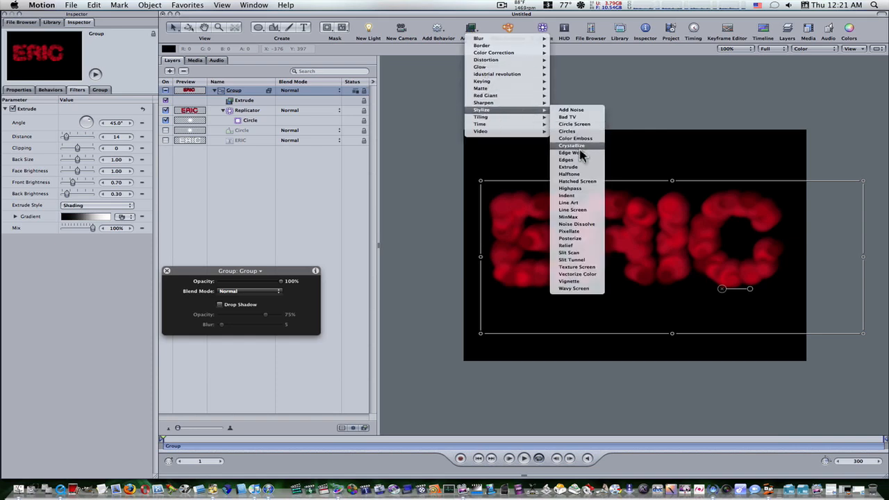
pyautogui.moveTo(573, 195)
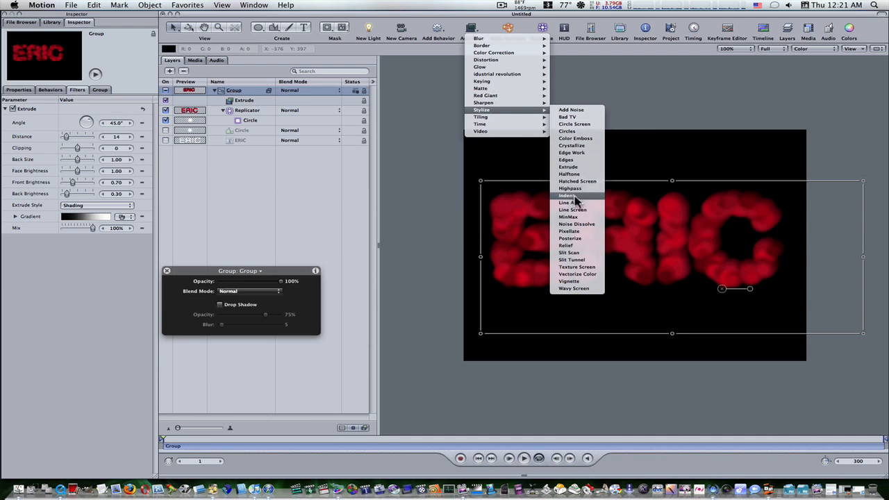
pyautogui.click(568, 195)
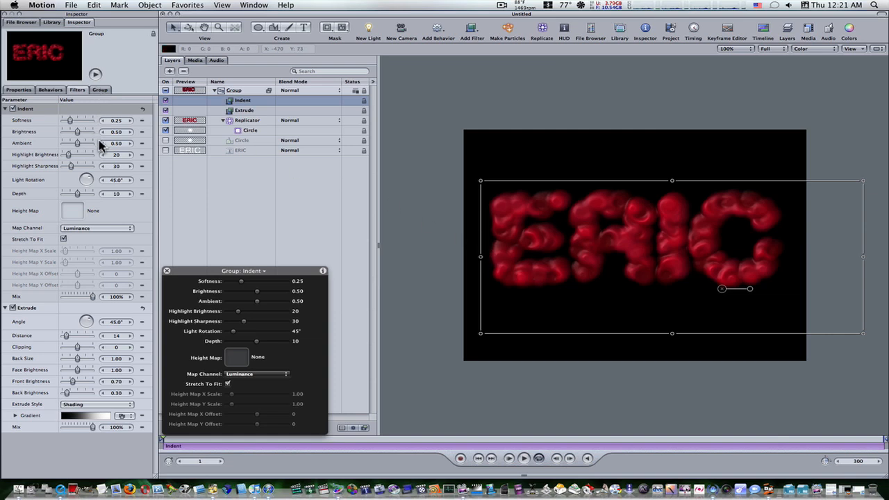
pyautogui.tripleClick(116, 131)
pyautogui.write('0.4')
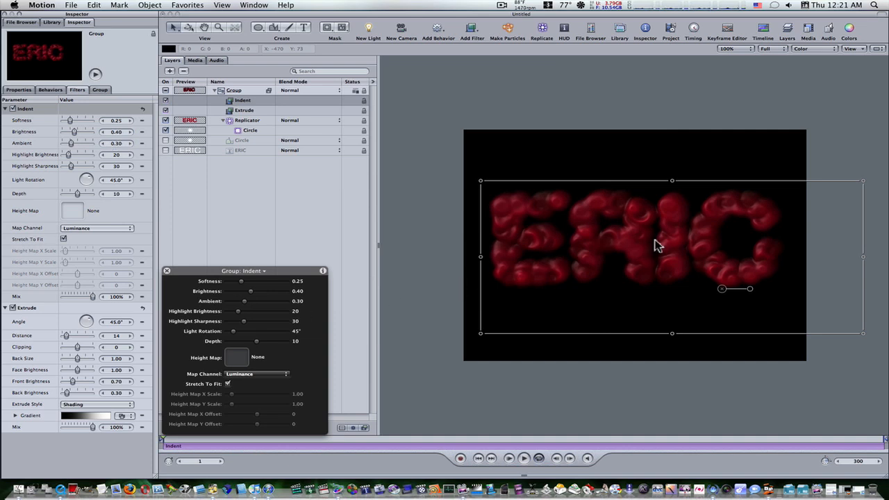
pyautogui.click(234, 90)
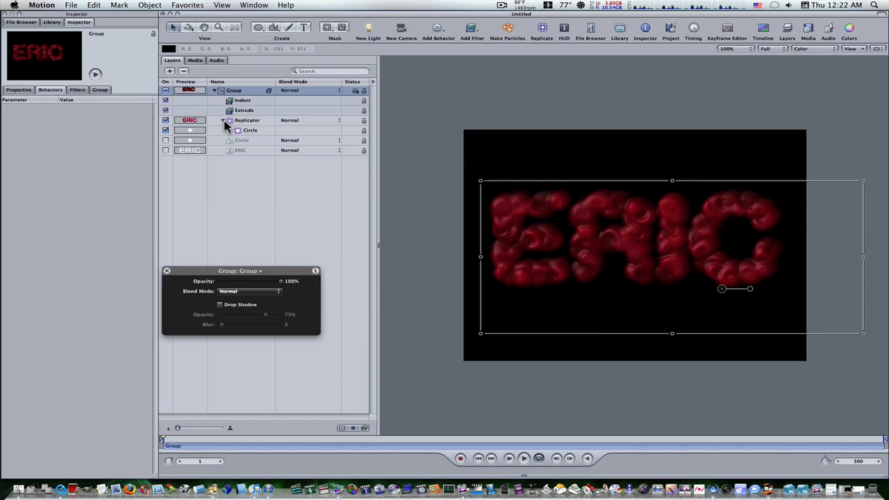
pyautogui.moveTo(451, 48)
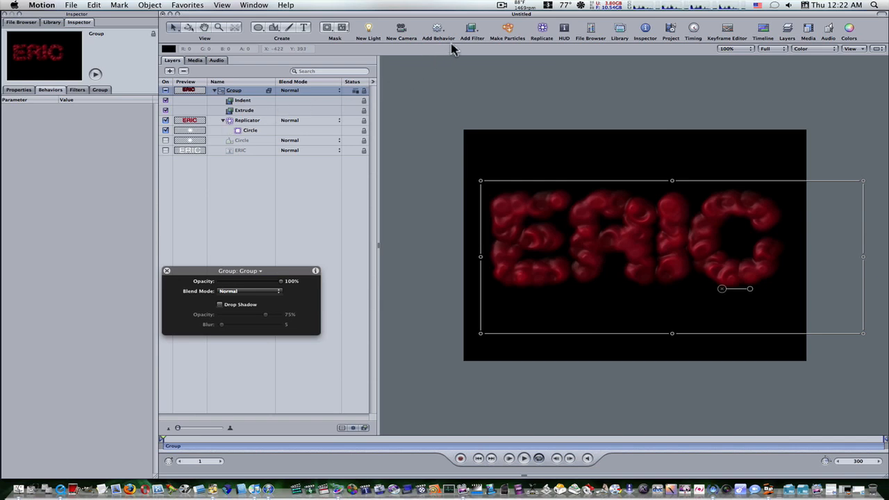
# Step: Add Random Motion with amount 45 and move it onto the Replicator layer
pyautogui.click(438, 31)
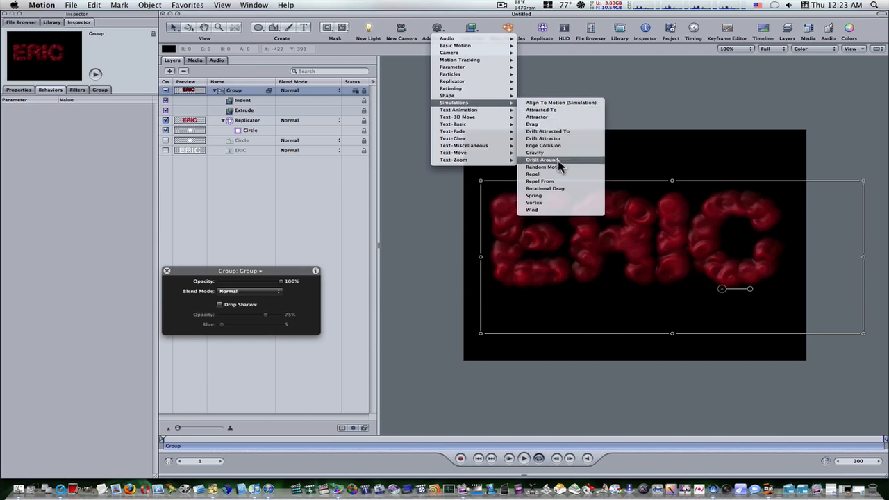
pyautogui.click(542, 166)
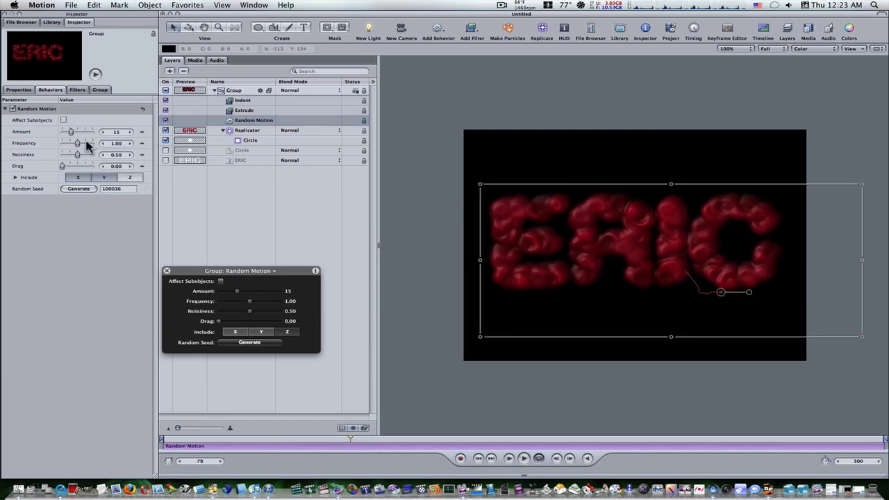
pyautogui.moveTo(70, 131); pyautogui.dragTo(81, 131)
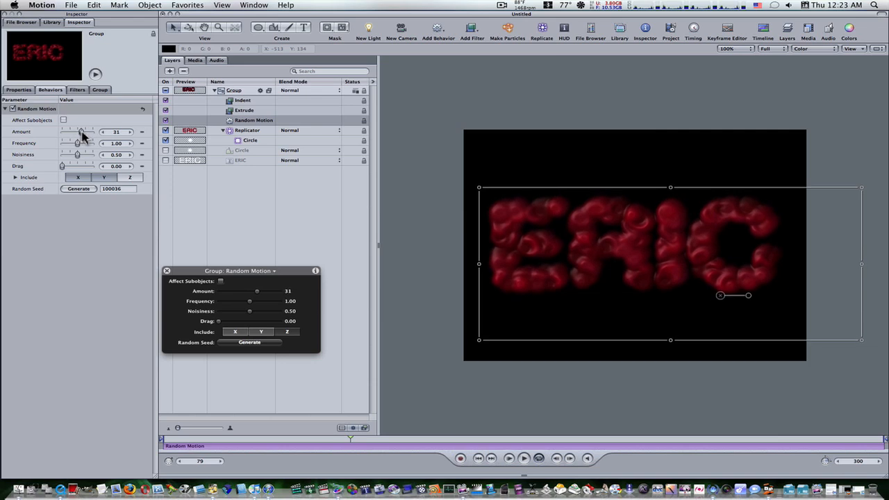
pyautogui.moveTo(79, 132); pyautogui.dragTo(90, 132)
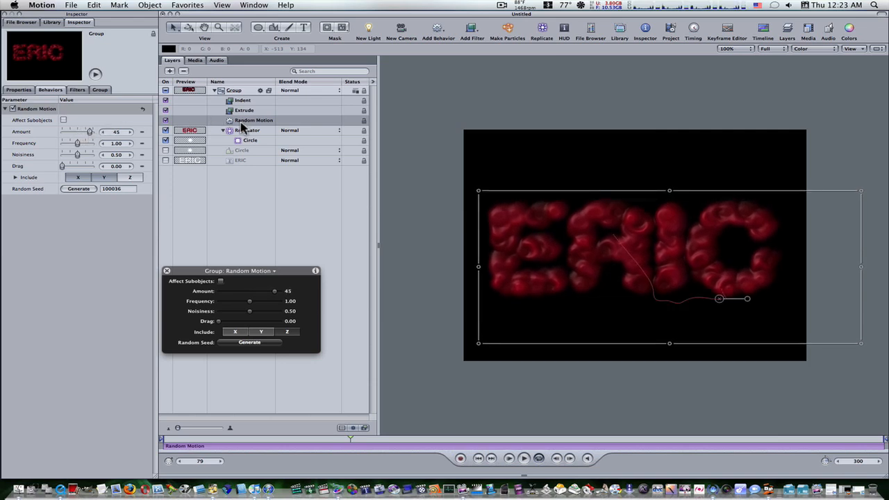
pyautogui.click(248, 130)
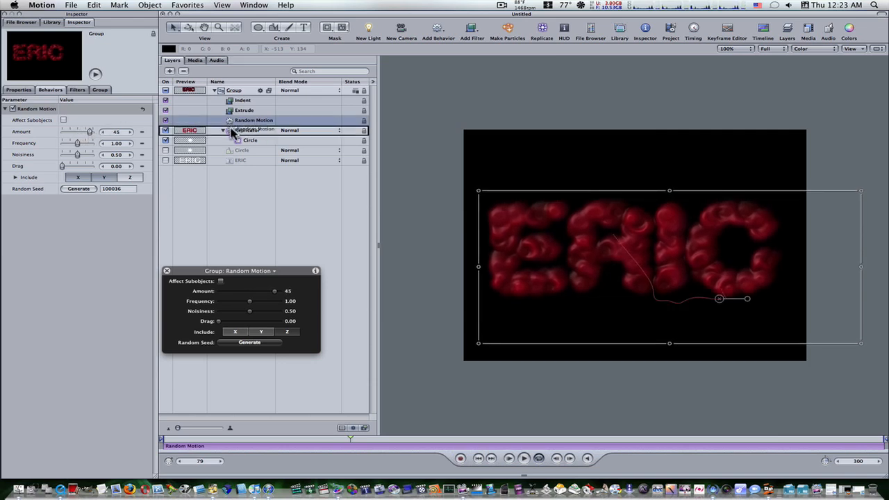
pyautogui.click(245, 119)
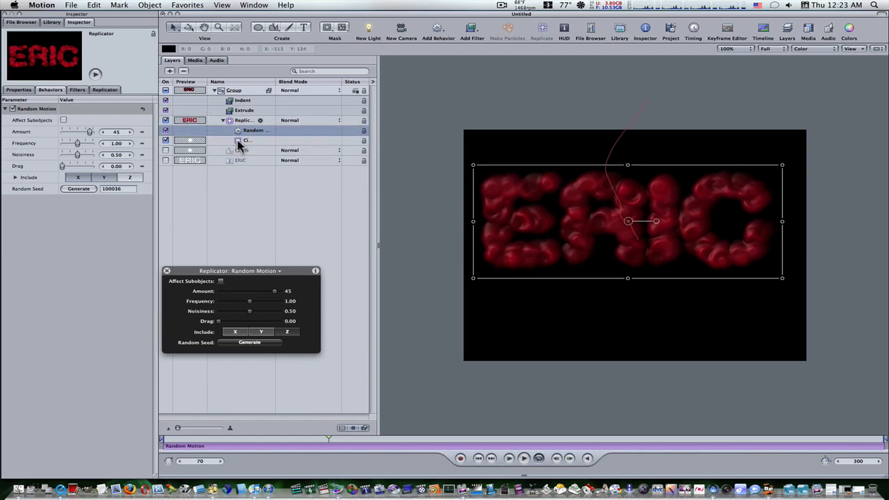
# Step: Put Random Motion on the Circle cell, then rewind and preview the scattering dots
pyautogui.click(250, 130)
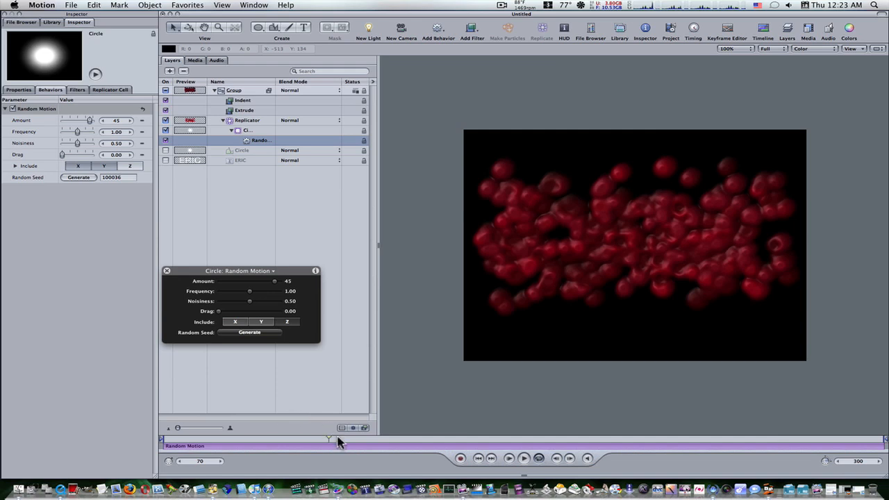
pyautogui.moveTo(329, 440); pyautogui.dragTo(170, 440)
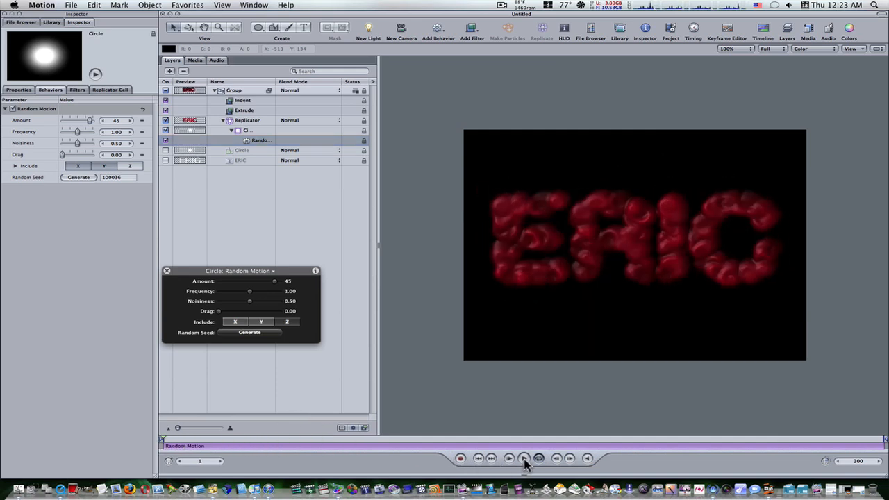
pyautogui.click(524, 458)
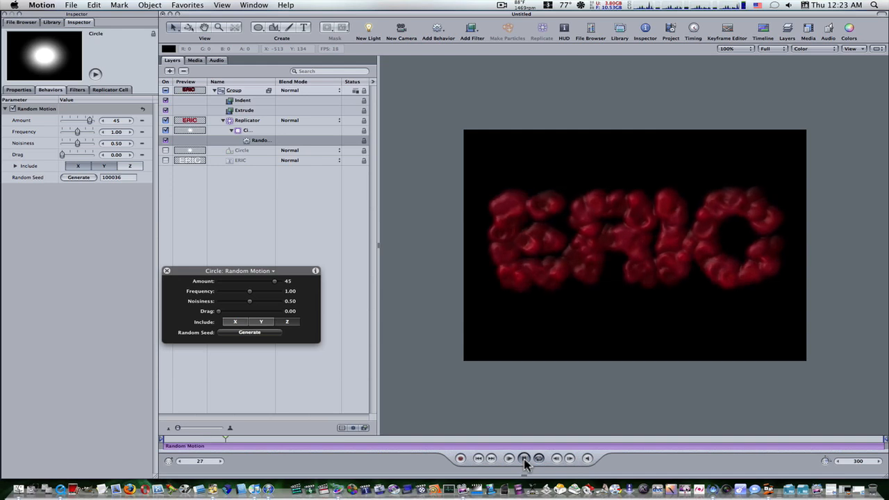
pyautogui.click(524, 458)
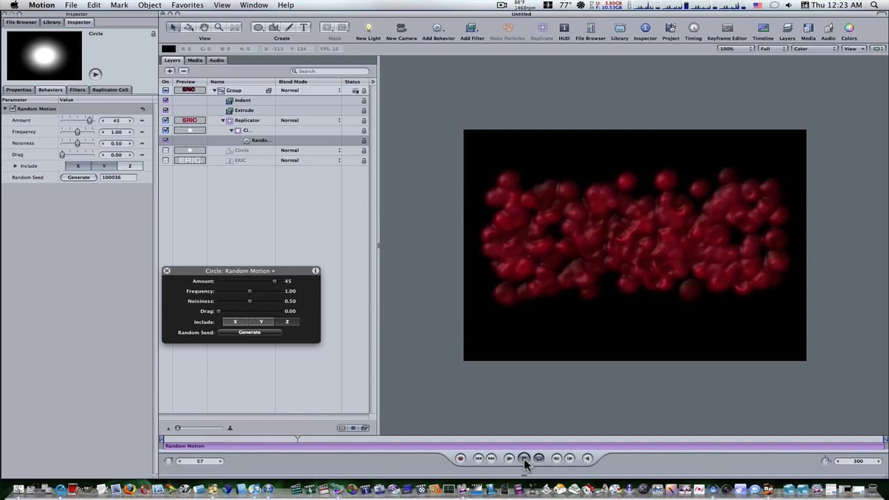
pyautogui.click(524, 457)
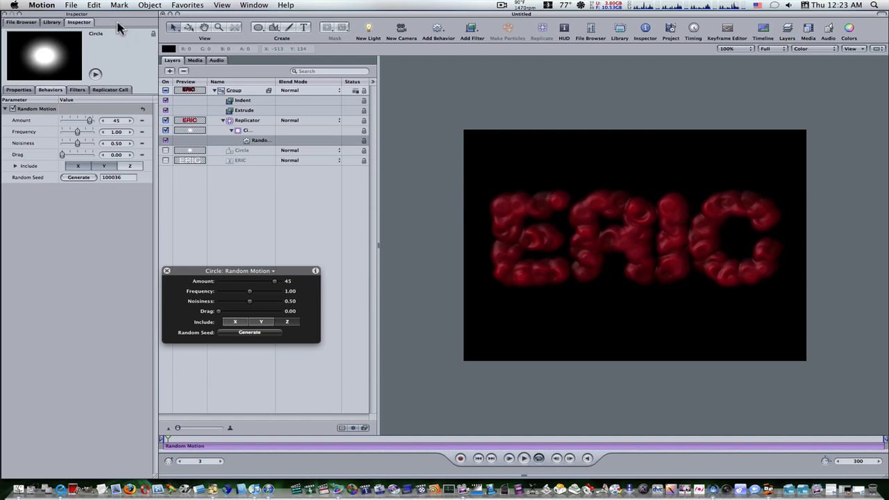
pyautogui.click(70, 5)
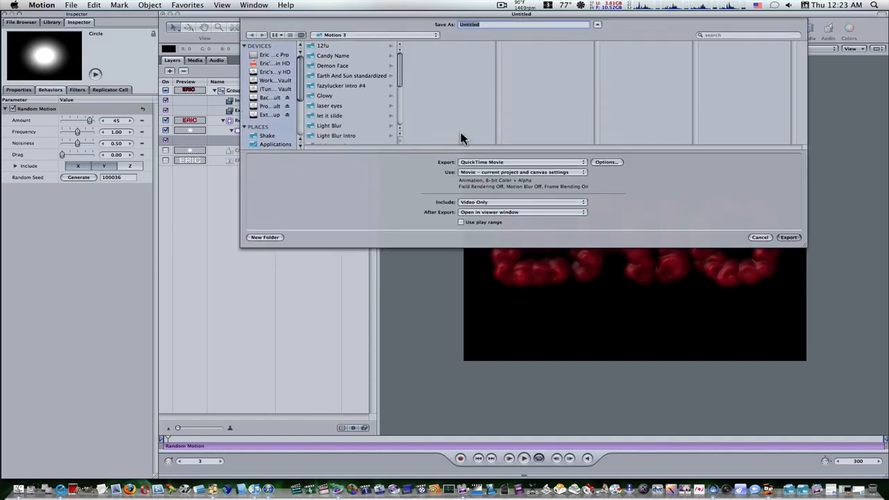
# Step: Export the ERIC animation as a QuickTime movie to the Desktop
pyautogui.scroll(-3)
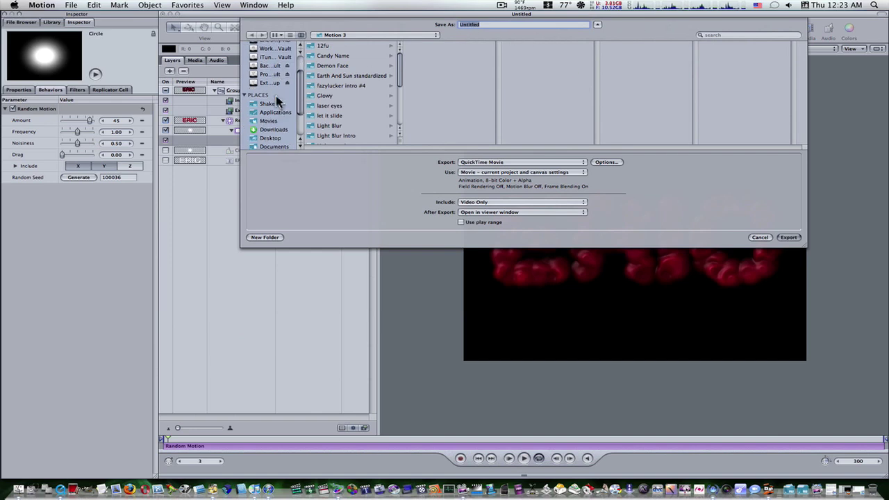
pyautogui.click(271, 137)
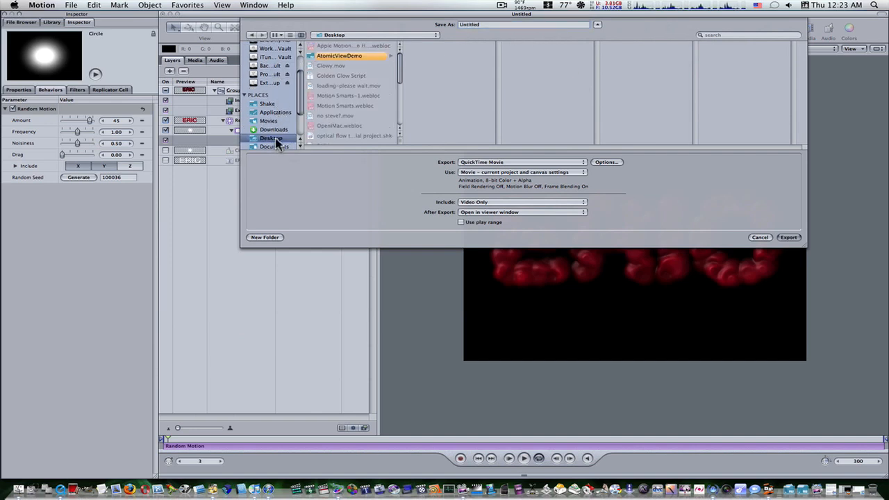
pyautogui.click(461, 222)
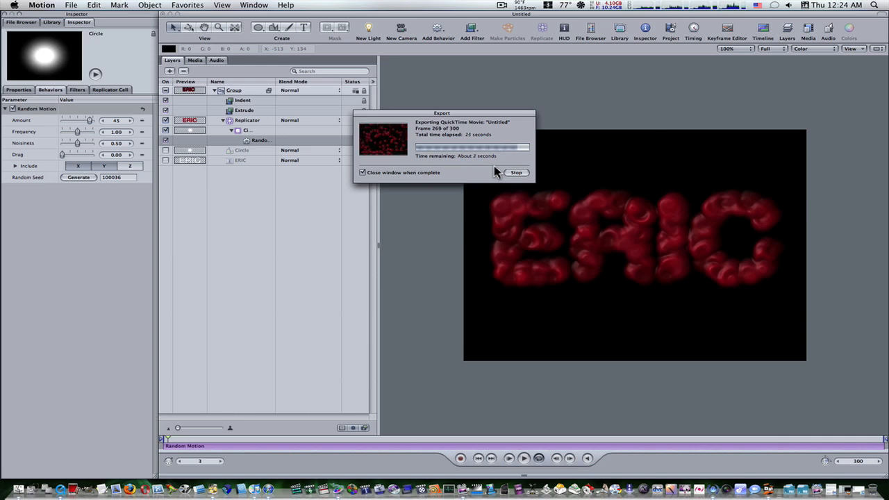
pyautogui.moveTo(537, 165)
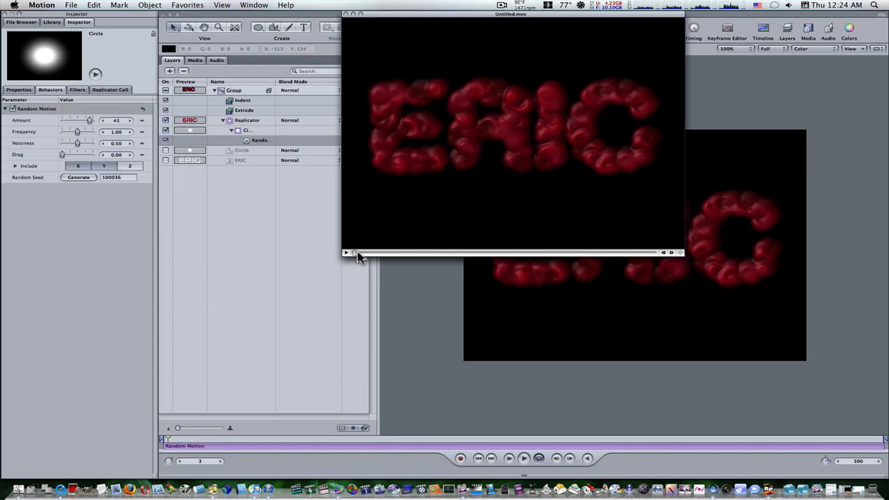
# Step: Scrub the exported Untitled.mov to watch the dots scatter, then close the viewer
pyautogui.moveTo(354, 253); pyautogui.dragTo(450, 252)
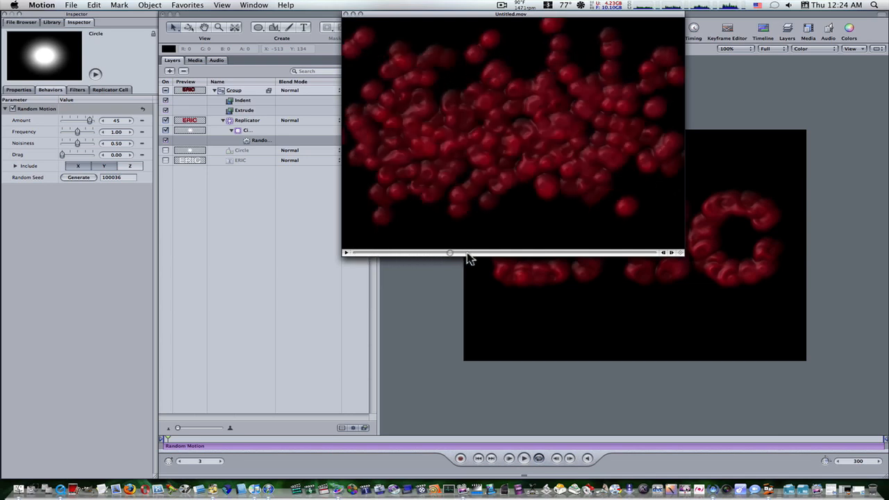
pyautogui.moveTo(450, 252); pyautogui.dragTo(597, 252)
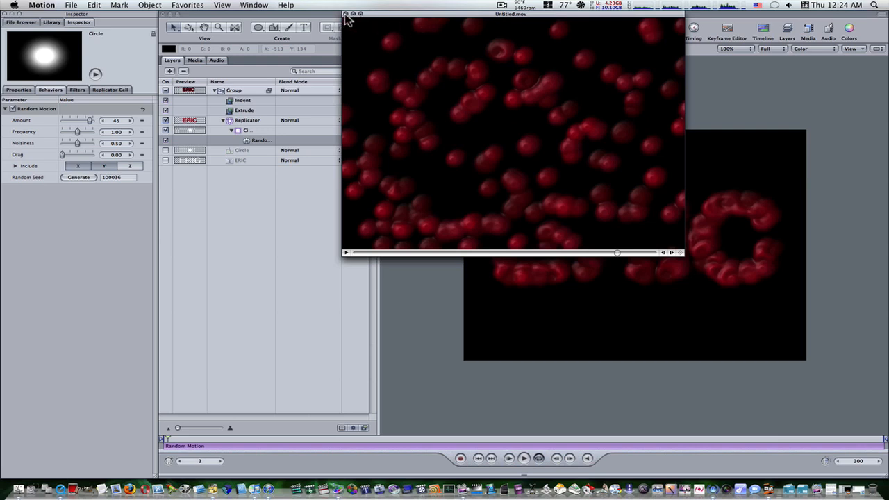
pyautogui.click(21, 22)
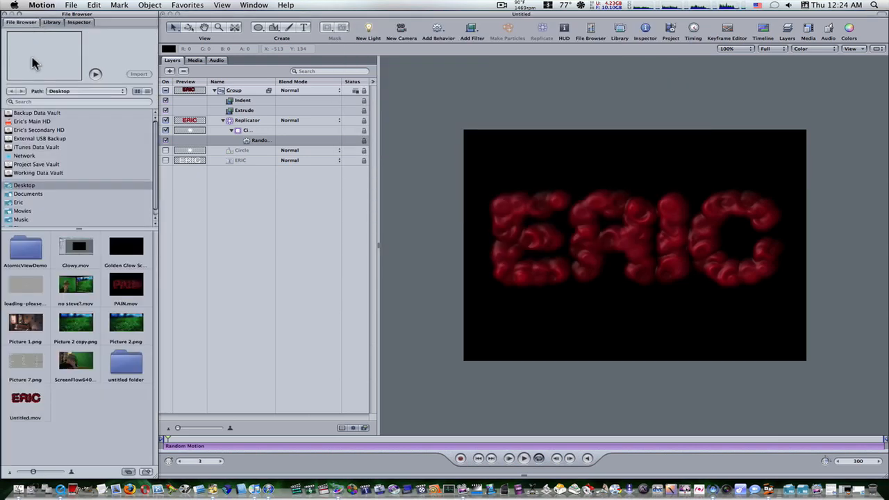
pyautogui.moveTo(36, 403)
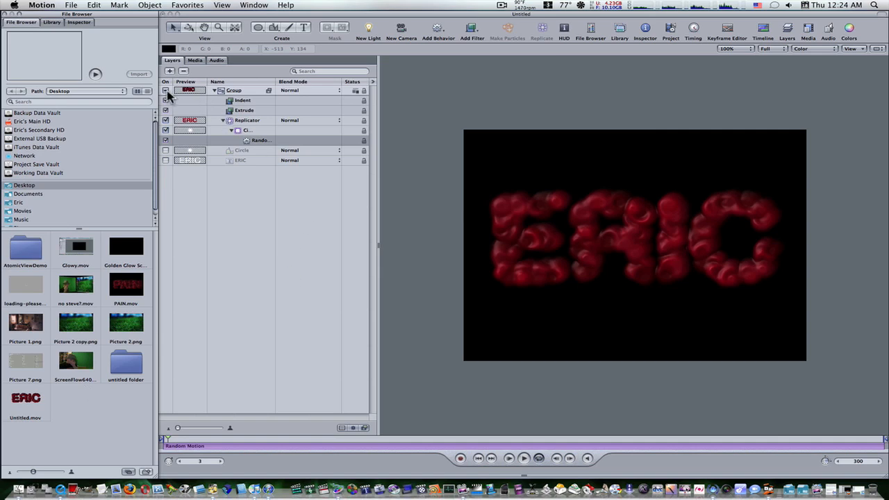
# Step: Turn off the ERIC group, import Untitled.mov as a layer, and scrub it
pyautogui.click(166, 90)
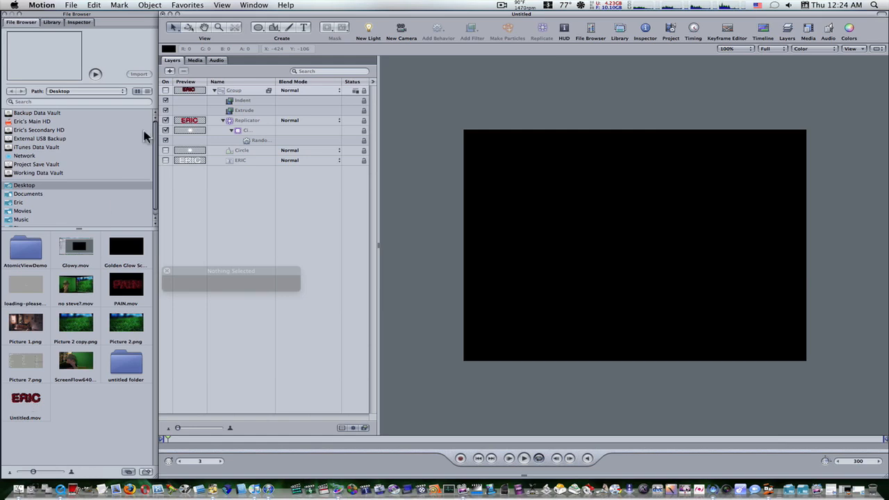
pyautogui.click(214, 90)
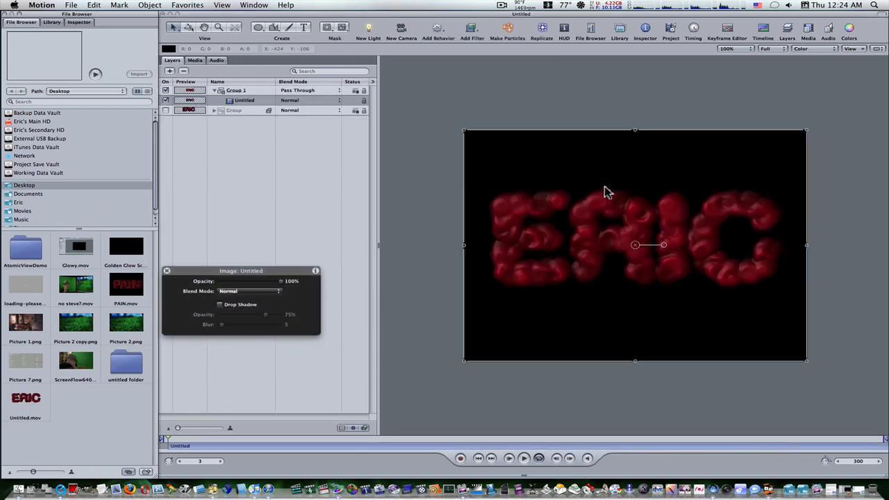
pyautogui.moveTo(177, 438); pyautogui.dragTo(264, 445)
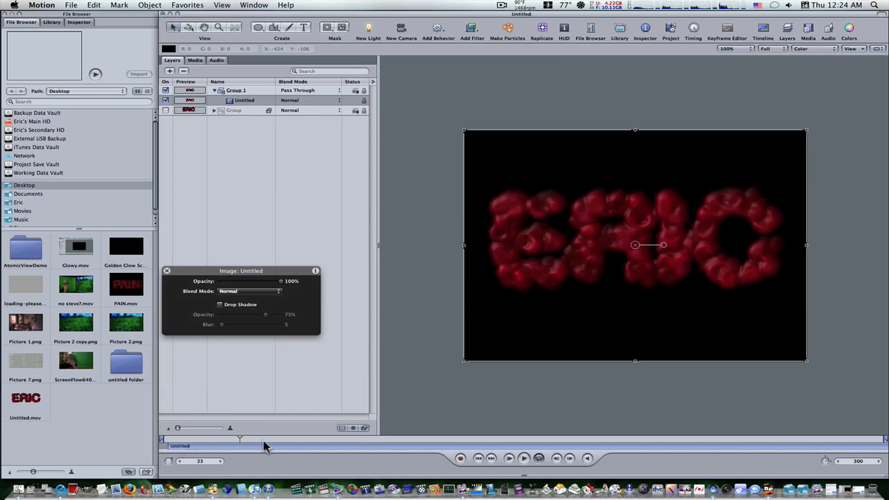
pyautogui.moveTo(240, 439); pyautogui.dragTo(273, 438)
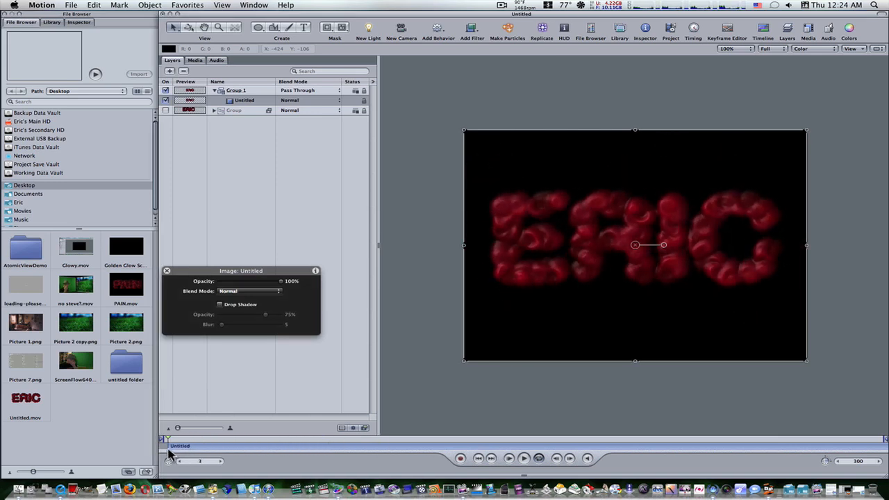
# Step: Apply Retiming > Reverse to the Untitled movie layer, then play and RAM-preview it
pyautogui.click(438, 29)
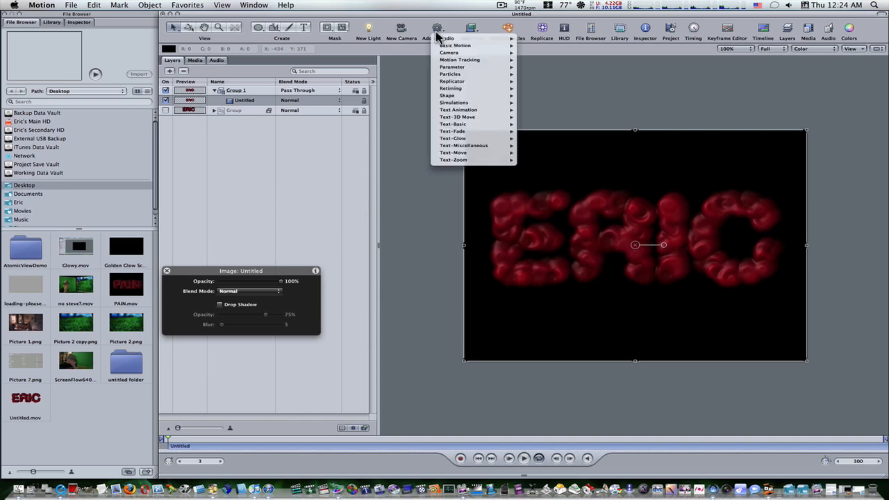
pyautogui.moveTo(450, 88)
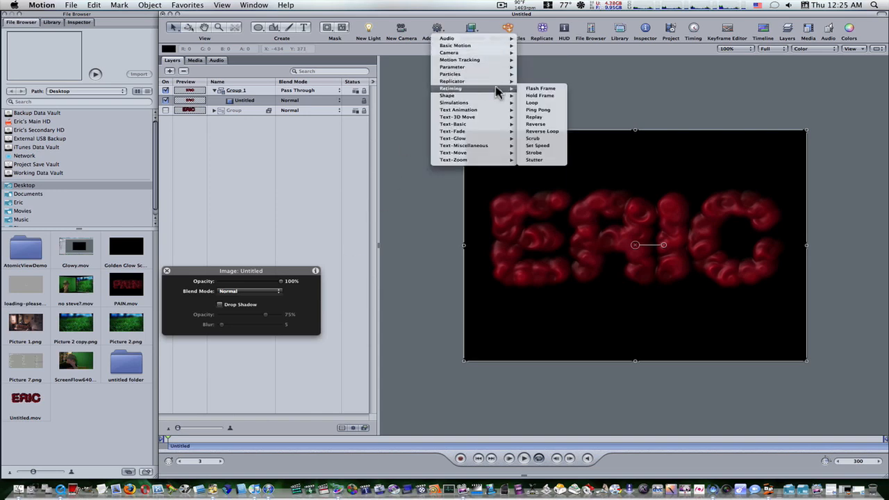
pyautogui.moveTo(535, 124)
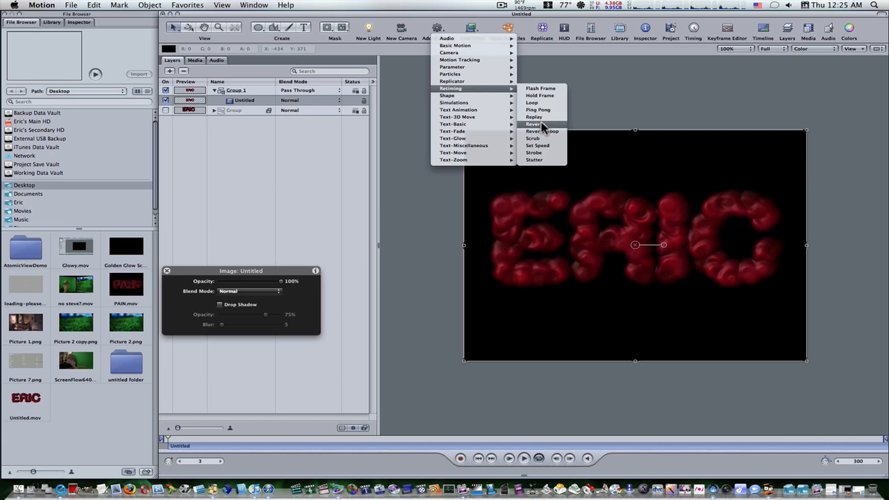
pyautogui.click(534, 125)
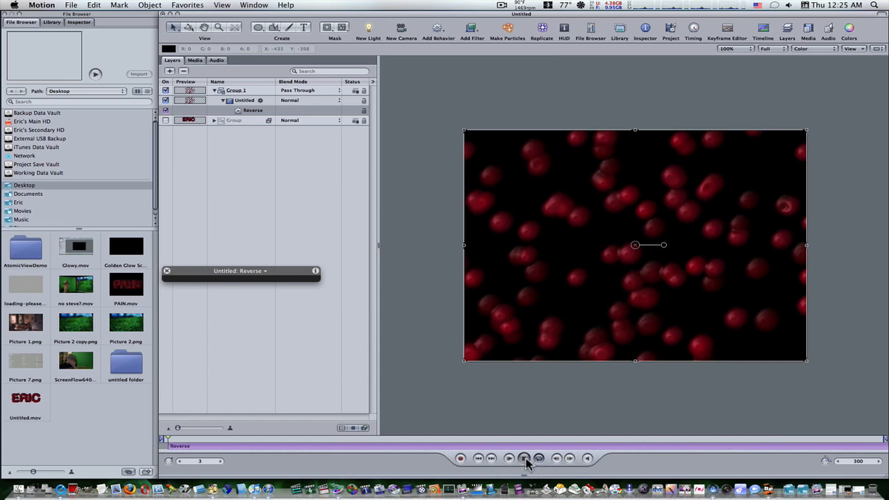
pyautogui.click(521, 458)
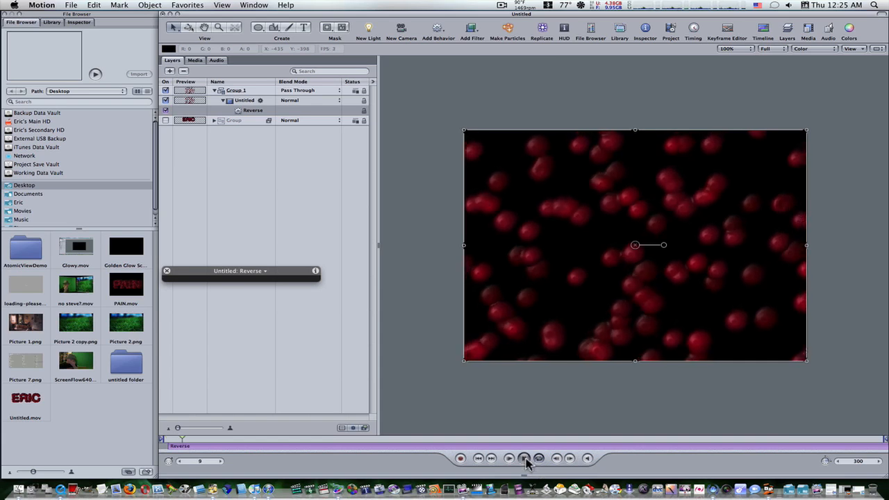
pyautogui.click(524, 458)
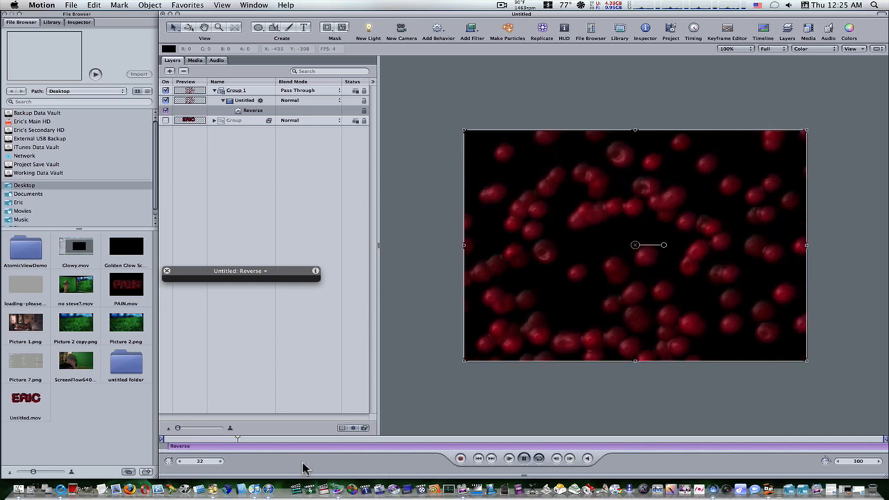
pyautogui.moveTo(238, 439); pyautogui.dragTo(246, 439)
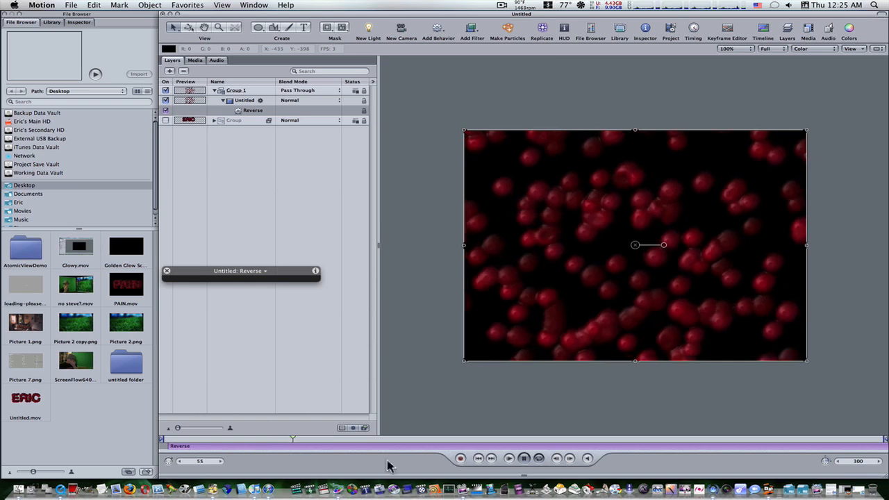
pyautogui.click(524, 458)
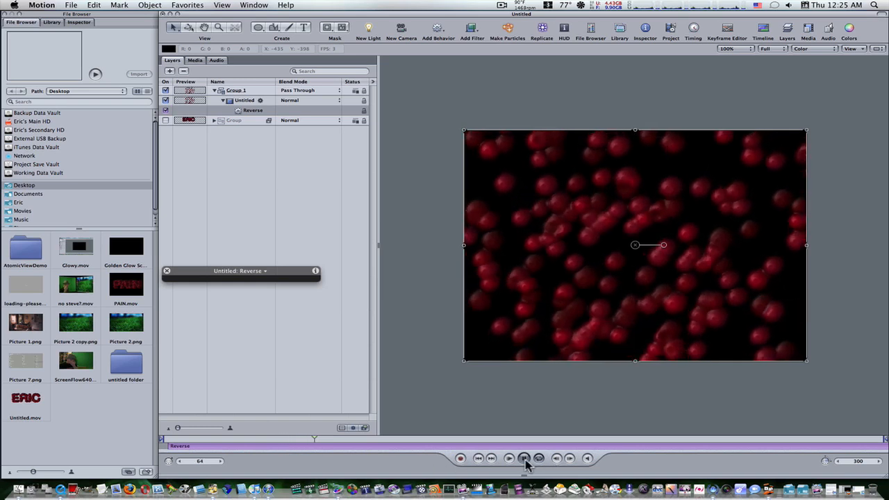
pyautogui.click(524, 458)
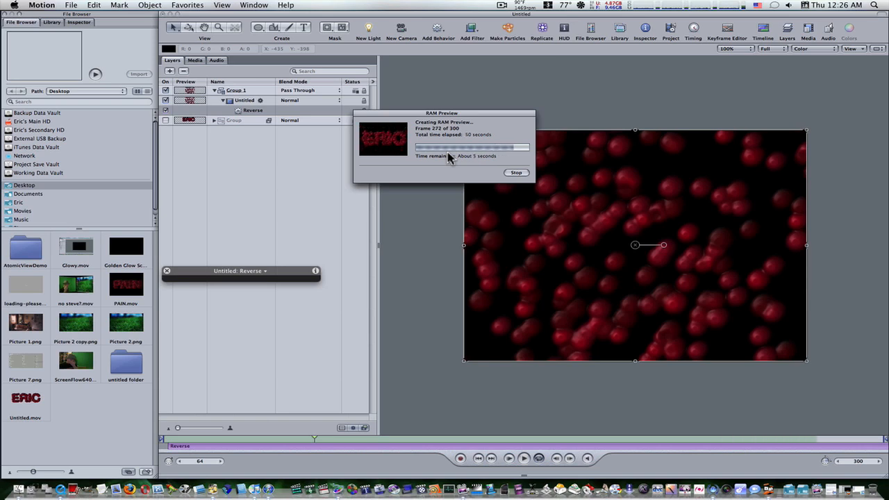
pyautogui.click(516, 172)
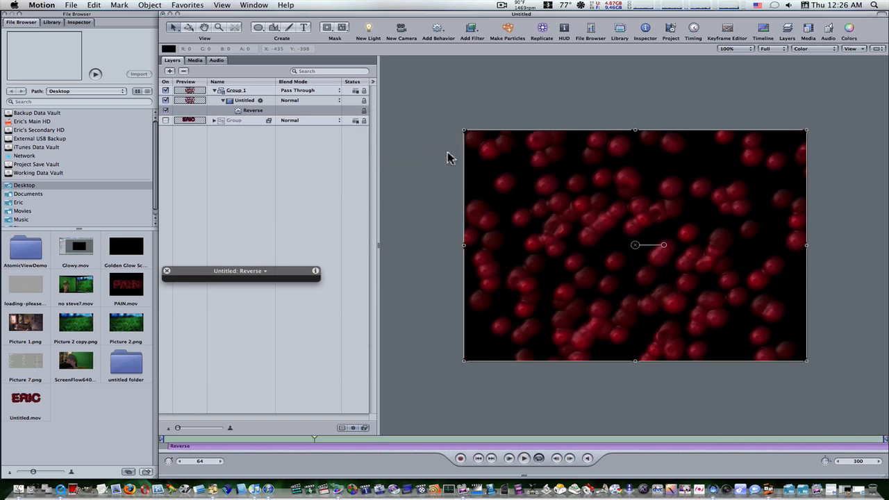
pyautogui.moveTo(369, 294)
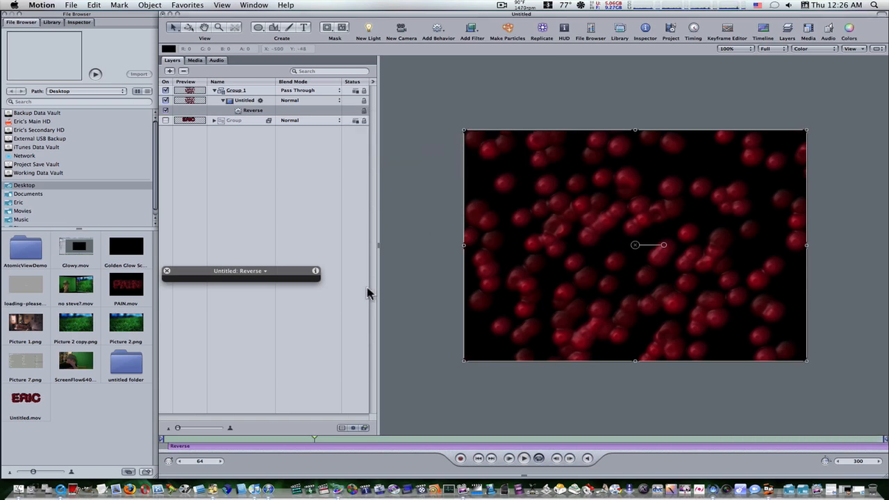
pyautogui.moveTo(510, 462)
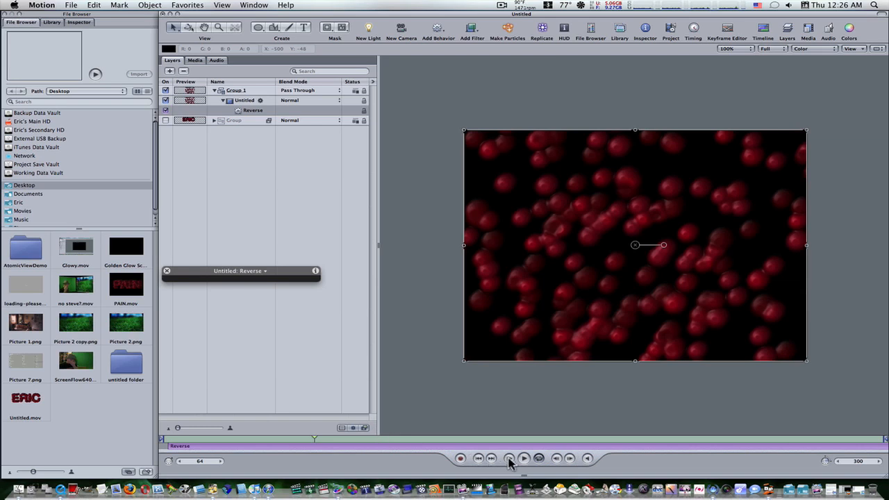
pyautogui.click(523, 458)
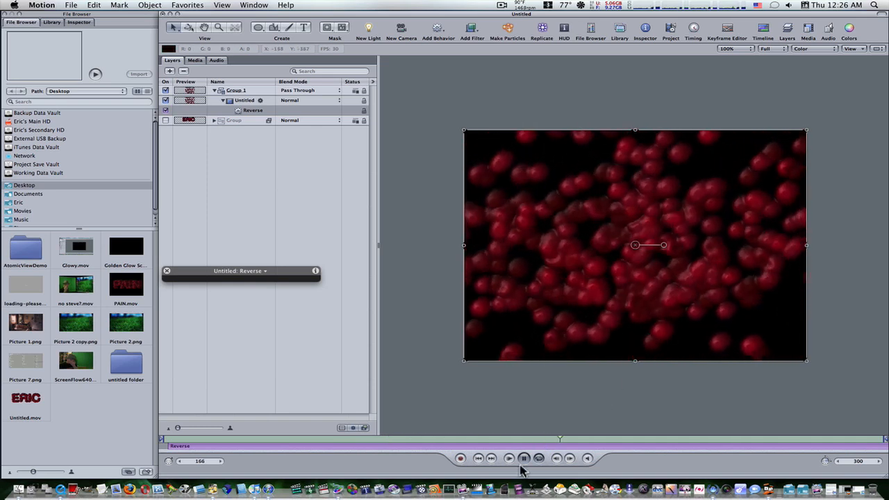
pyautogui.click(508, 458)
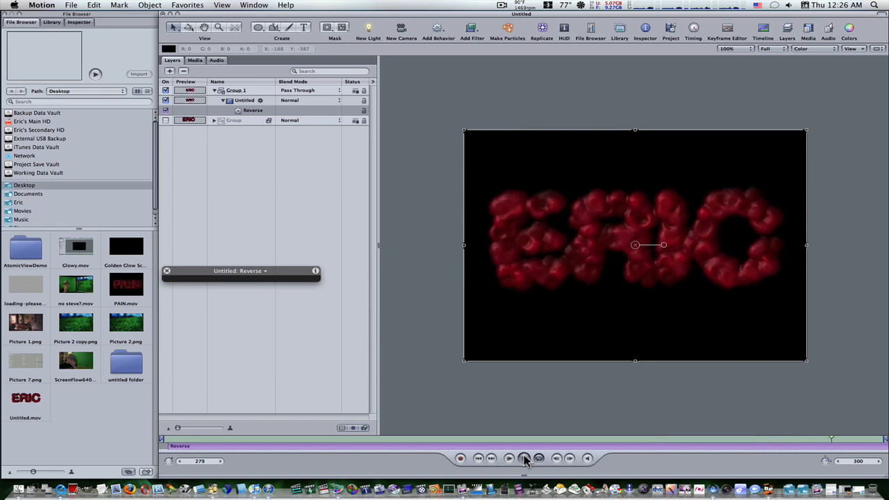
pyautogui.click(524, 458)
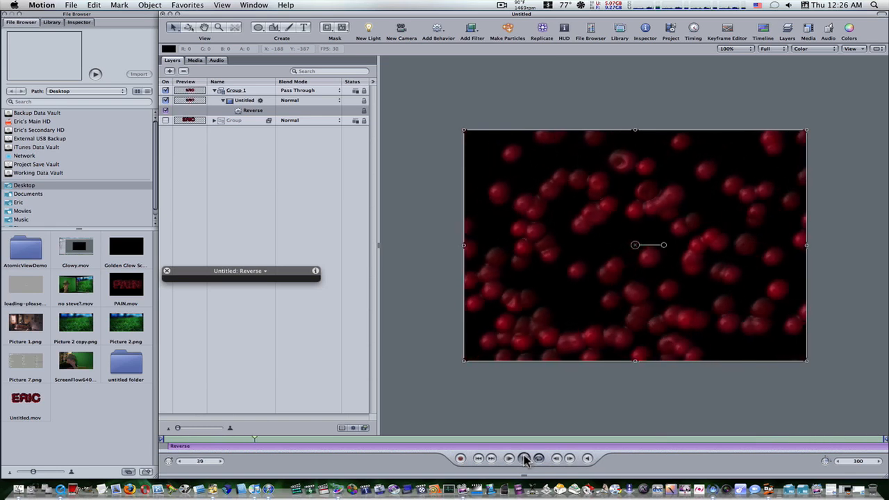
pyautogui.click(524, 457)
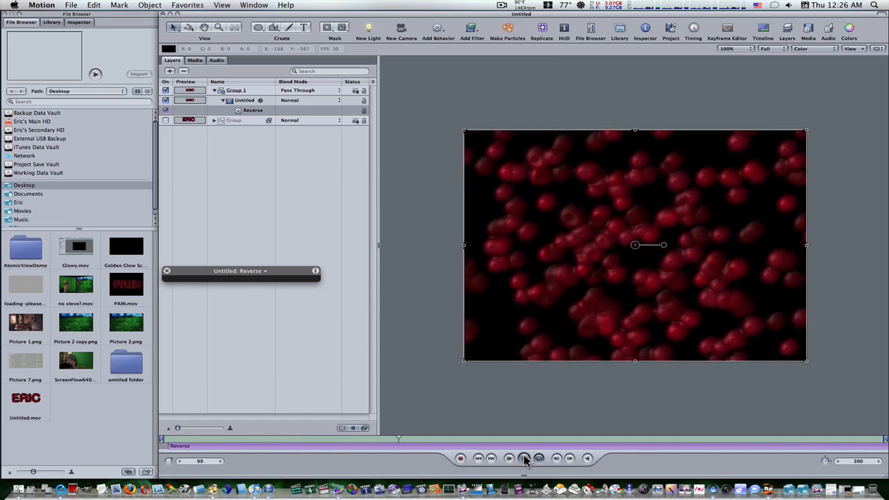
pyautogui.click(525, 458)
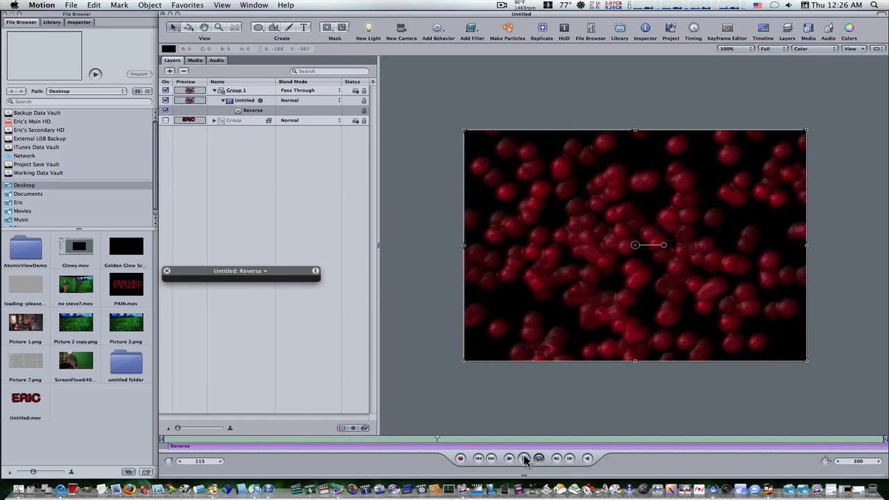
pyautogui.click(525, 458)
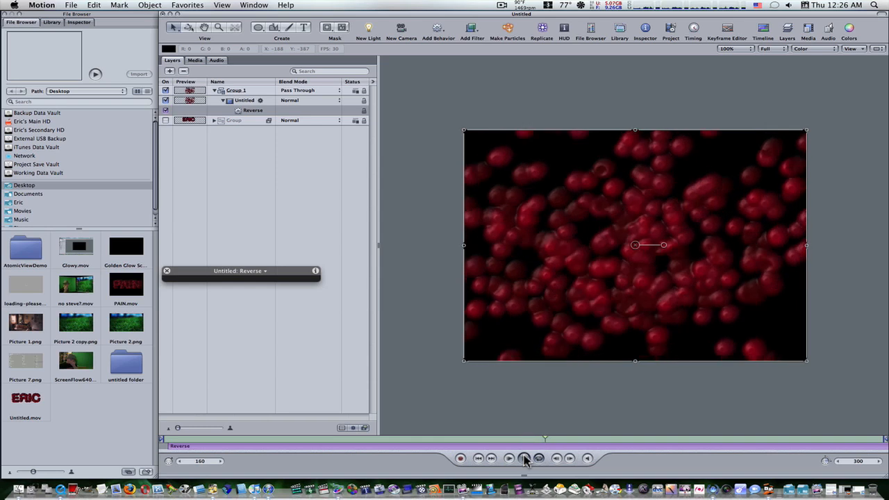
pyautogui.click(524, 457)
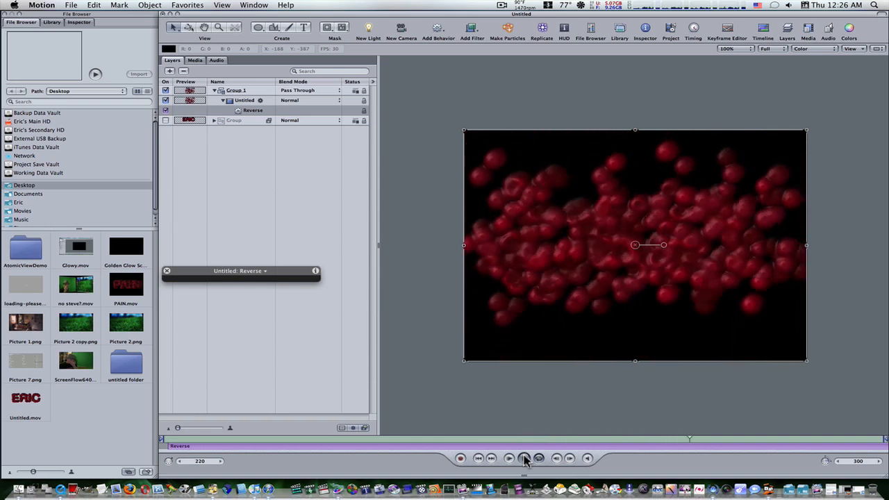
pyautogui.click(524, 458)
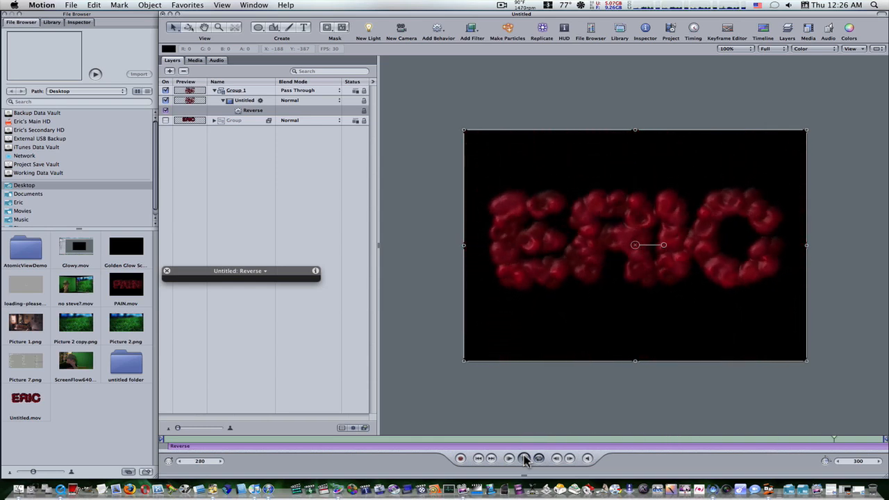
pyautogui.click(524, 458)
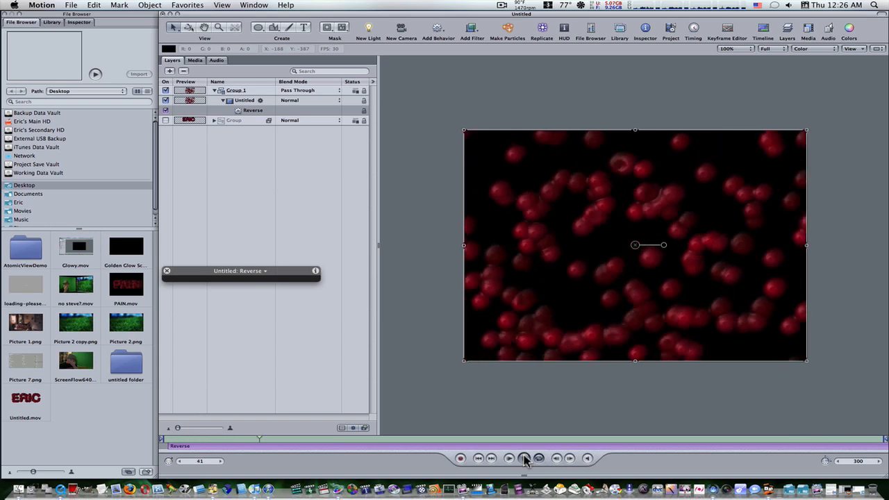
pyautogui.click(509, 457)
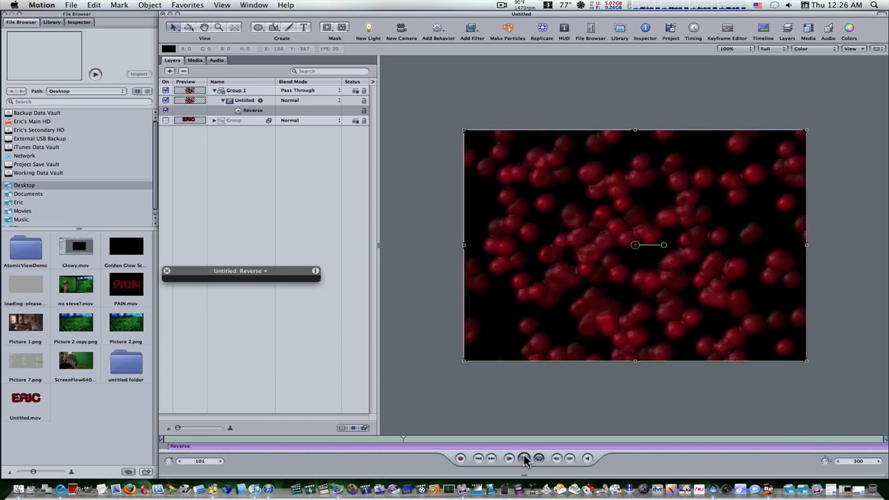
pyautogui.click(525, 458)
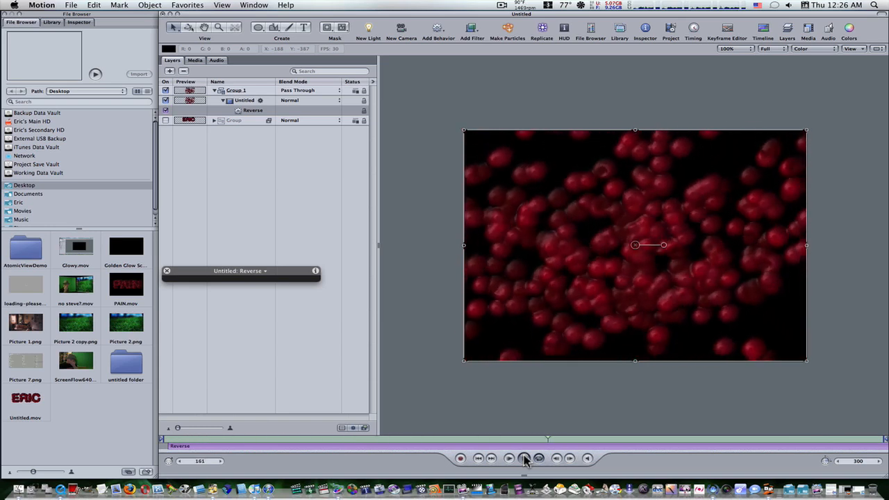
pyautogui.click(524, 457)
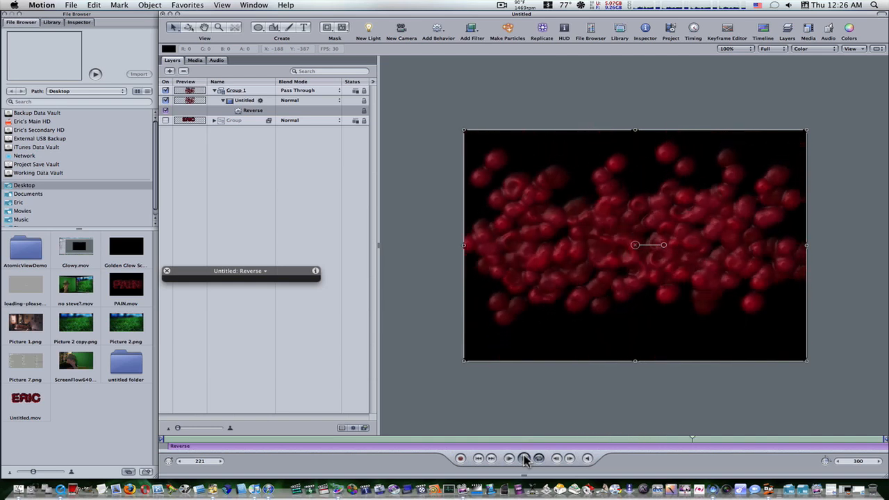
pyautogui.click(524, 458)
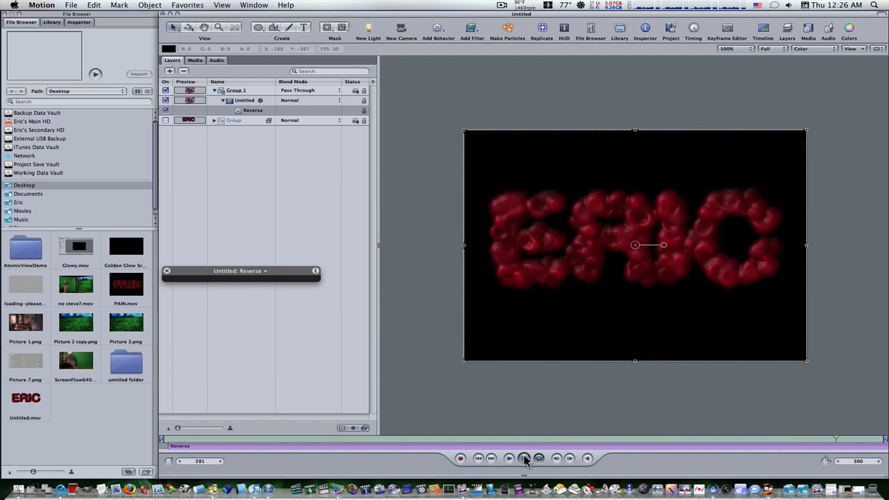
pyautogui.click(525, 457)
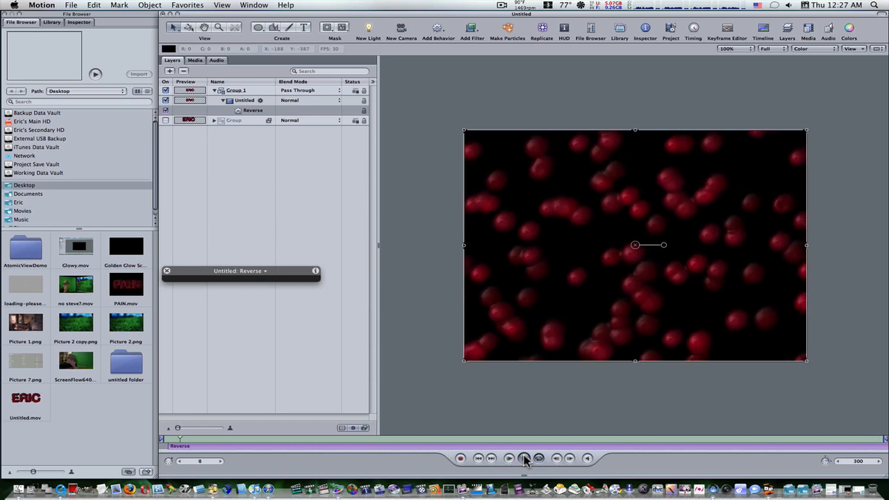
pyautogui.click(525, 458)
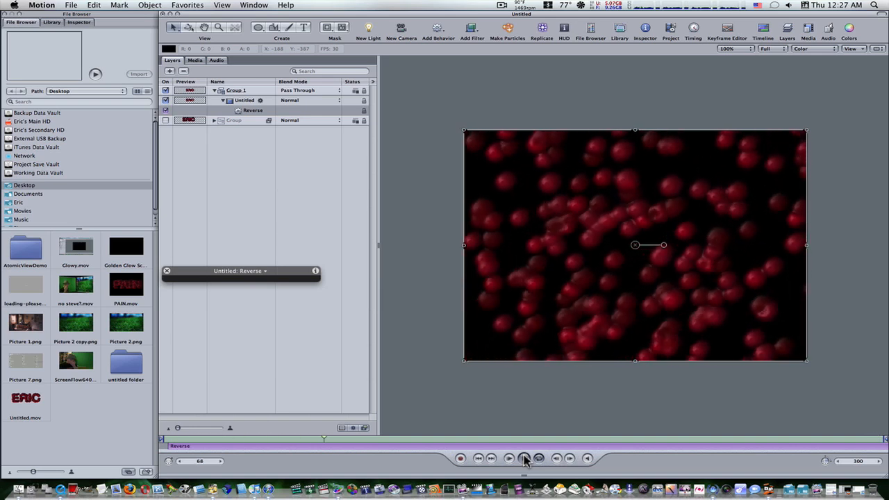
pyautogui.click(525, 458)
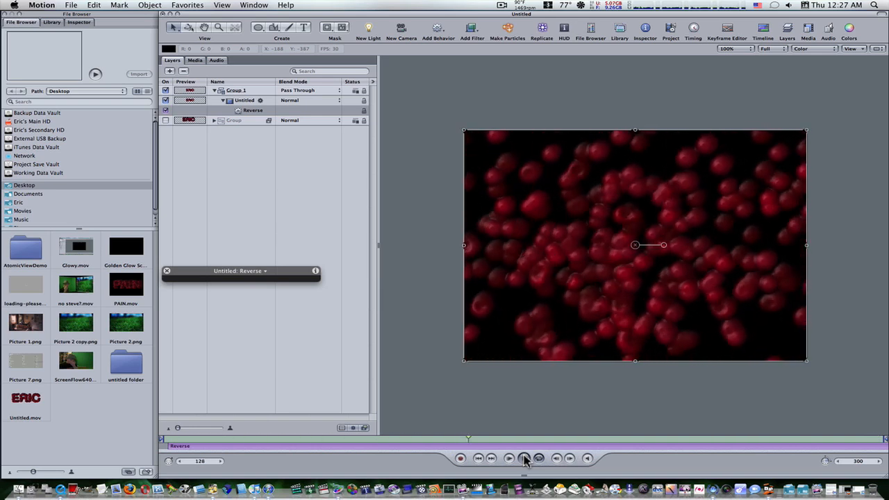
pyautogui.click(524, 458)
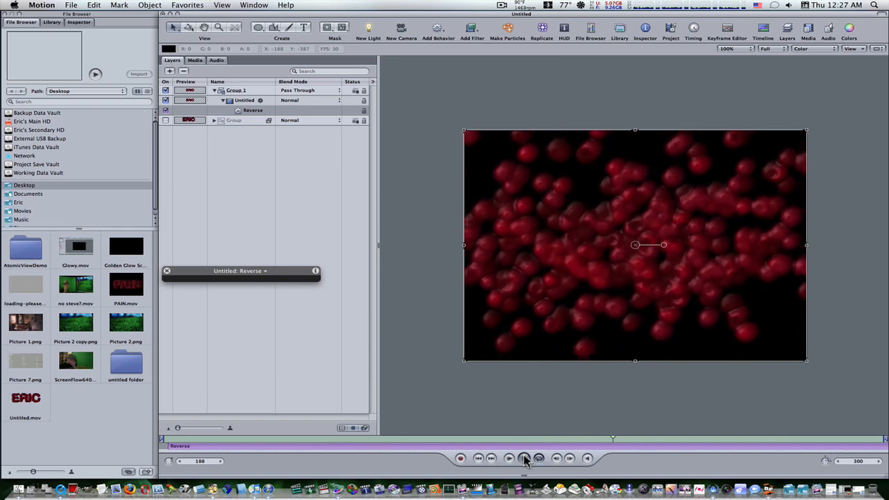
pyautogui.click(524, 458)
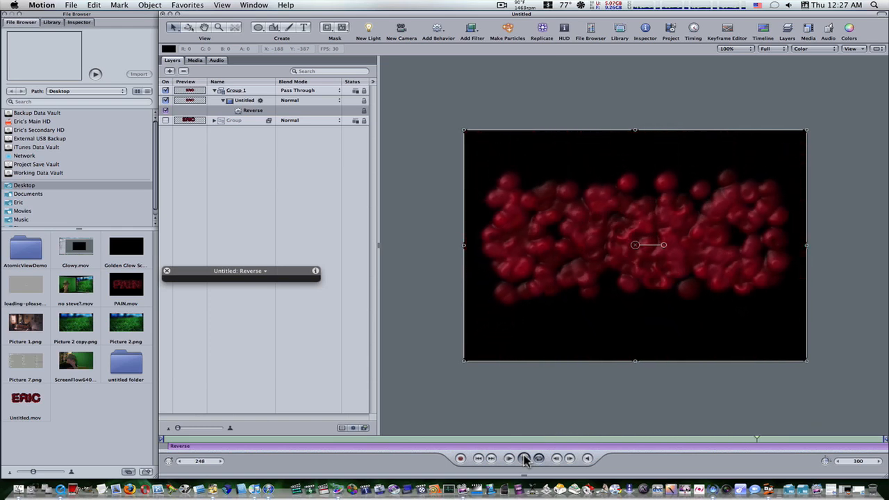